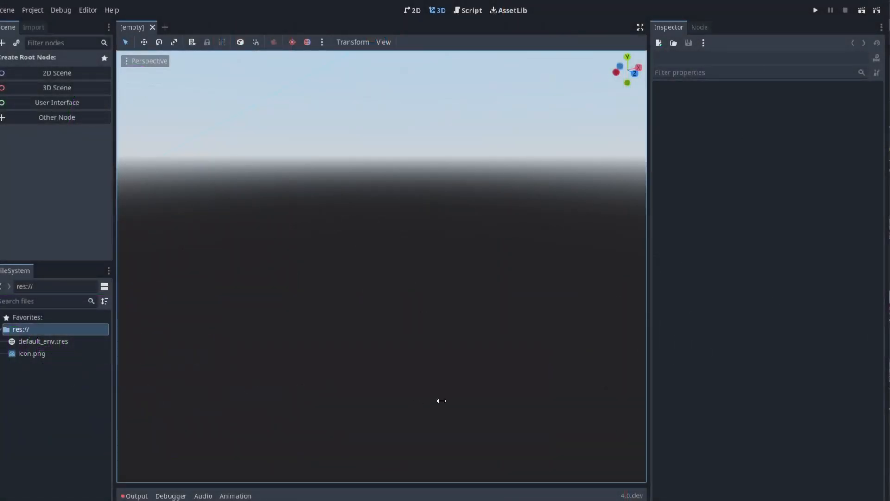
Step: Add a Suzanne monkey head and give it a Subdivision Surface modifier at viewport level 2
left_click(56, 88)
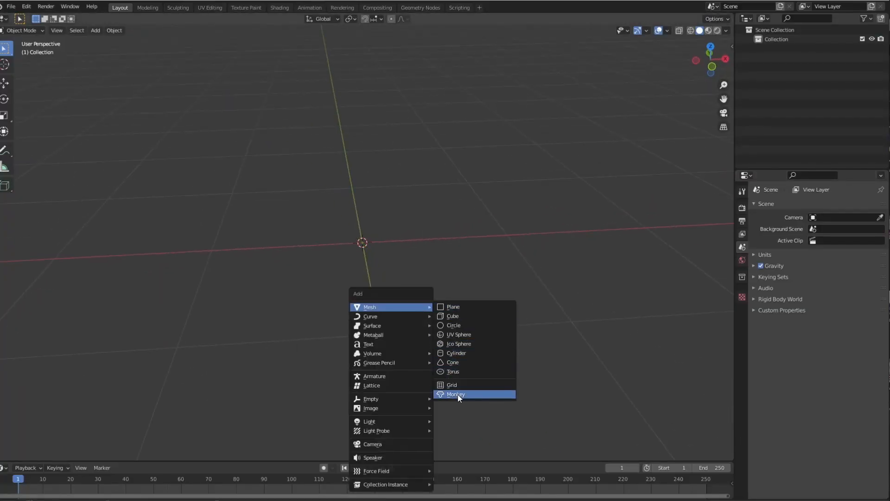
left_click(455, 394)
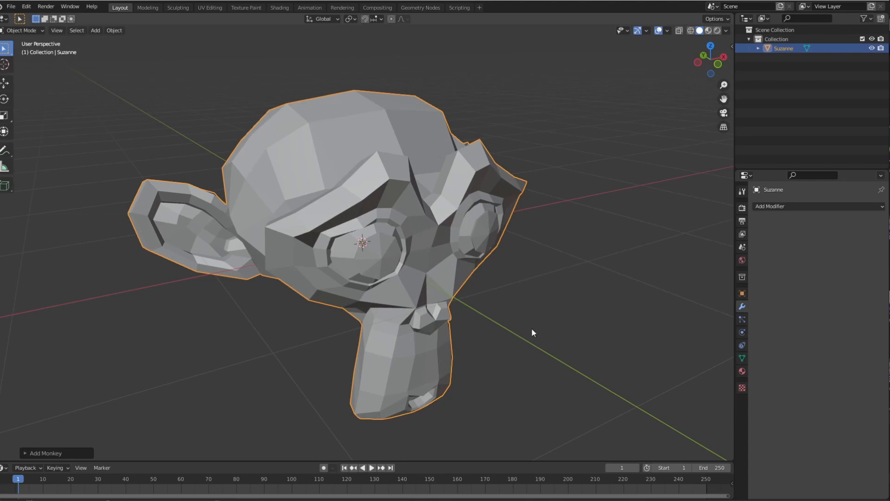
mouse_move(770, 277)
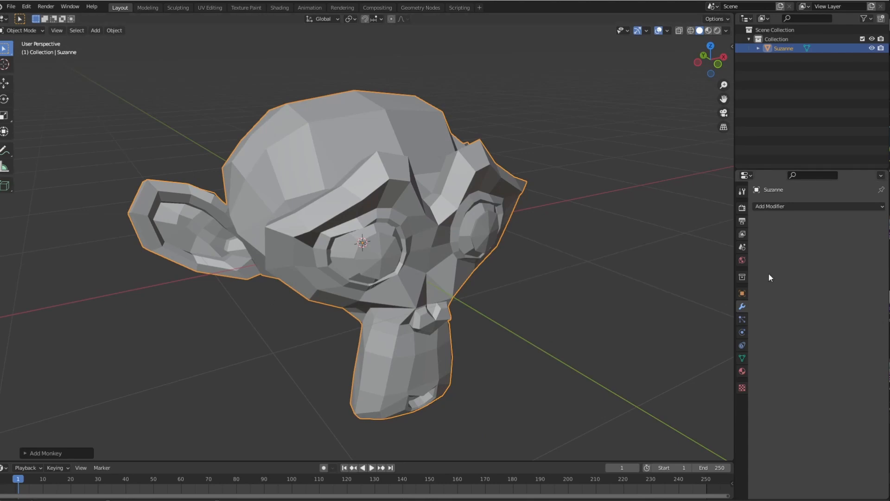
left_click(817, 206)
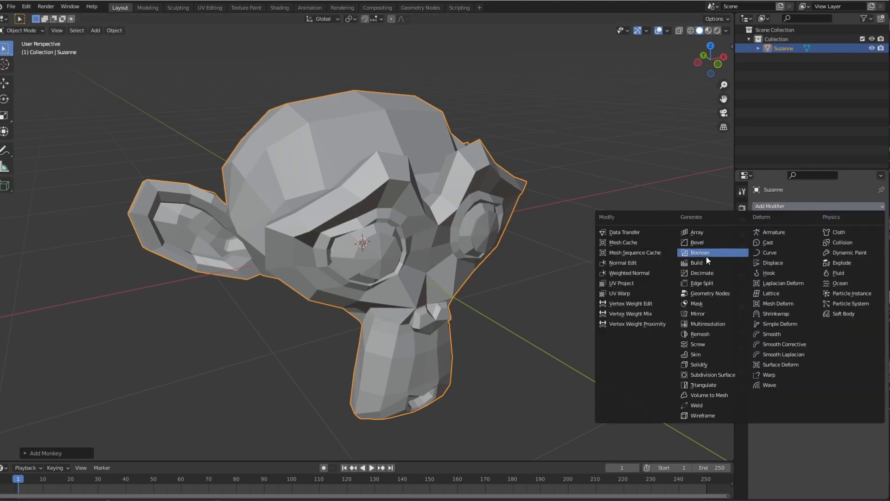
mouse_move(713, 303)
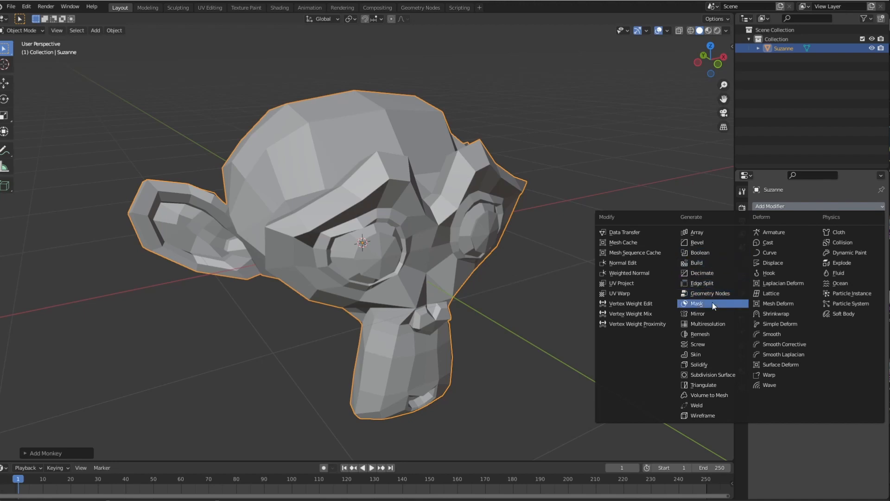
left_click(710, 374)
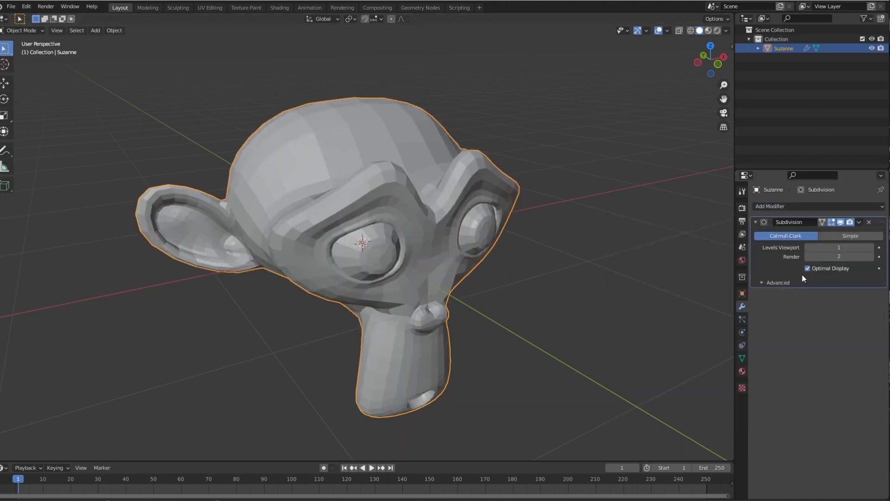
left_click(879, 247)
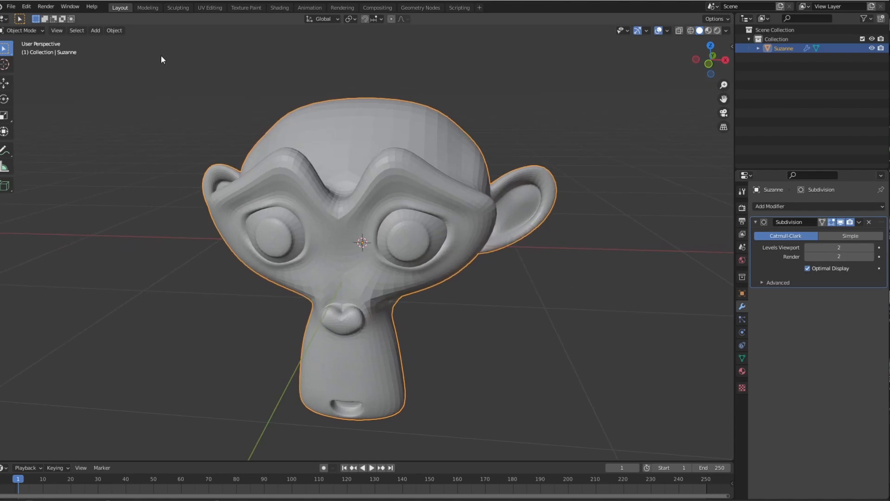
left_click(11, 6)
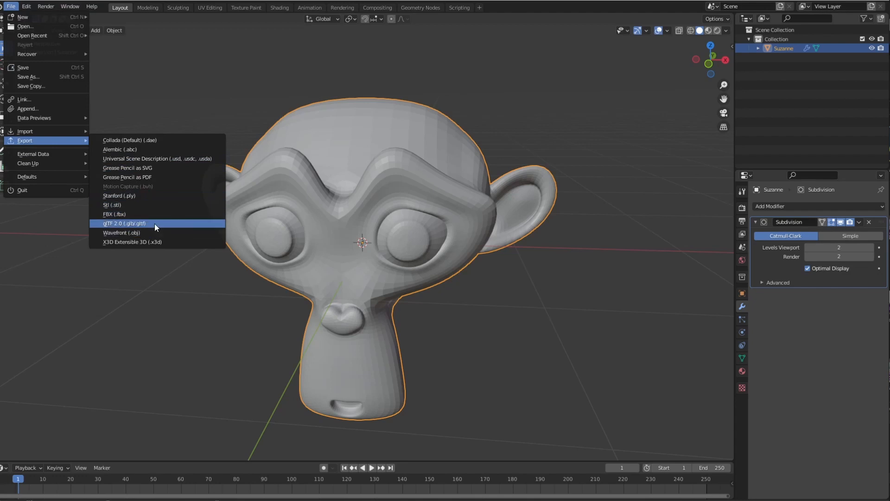
mouse_move(145, 226)
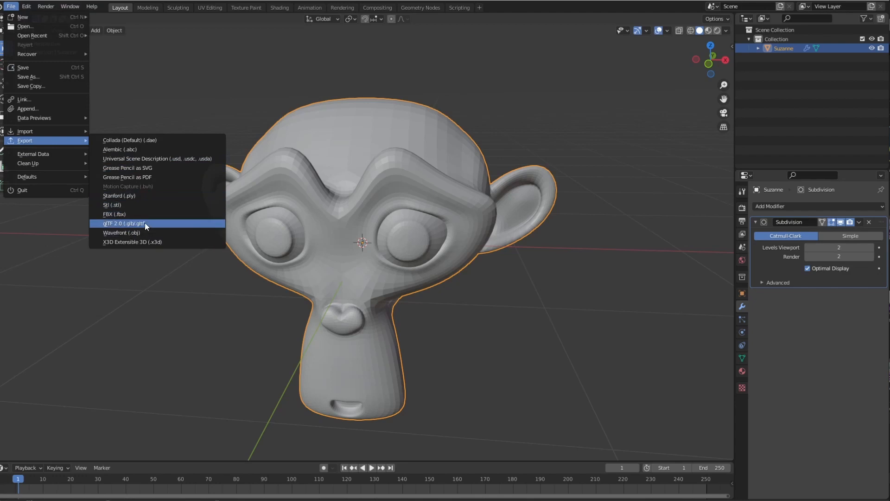
Step: Export the monkey as glTF 2.0 suzanne.glb into the lod folder with Apply Modifiers on
left_click(123, 223)
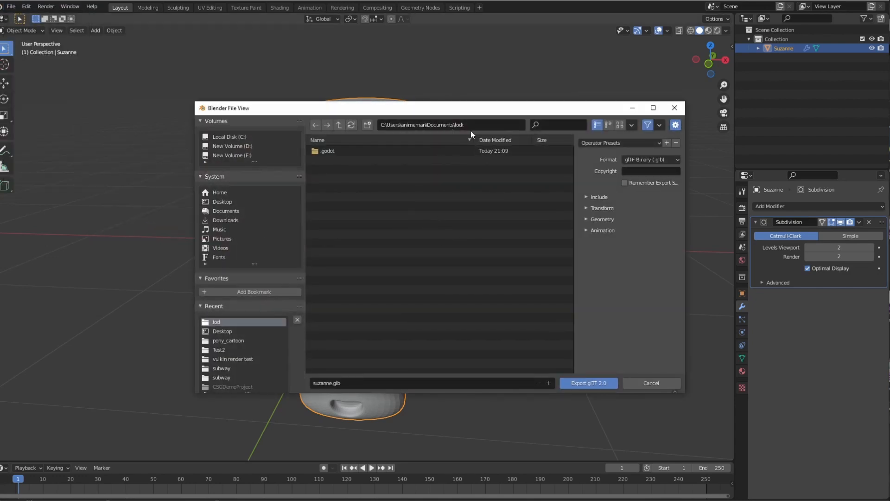
left_click(448, 124)
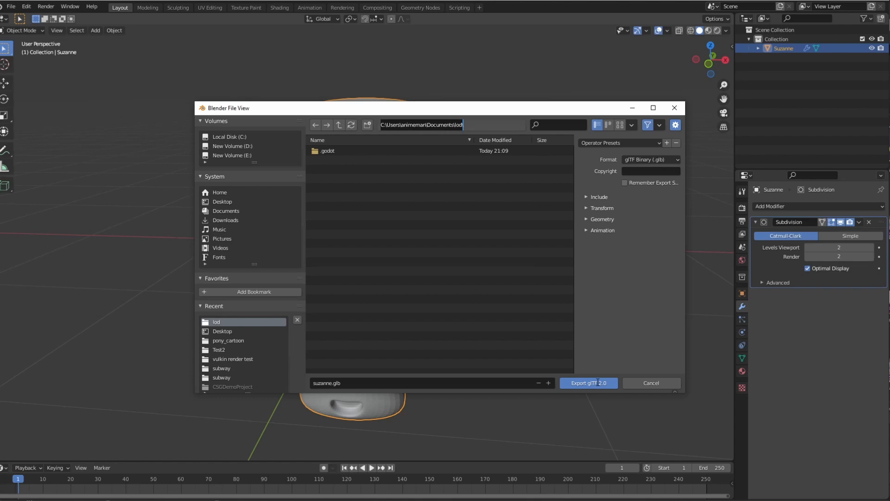
left_click(587, 197)
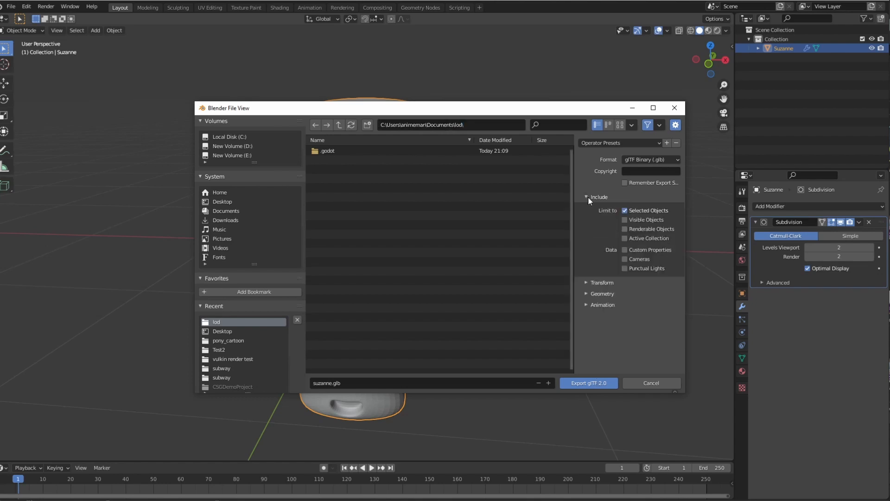
mouse_move(596, 278)
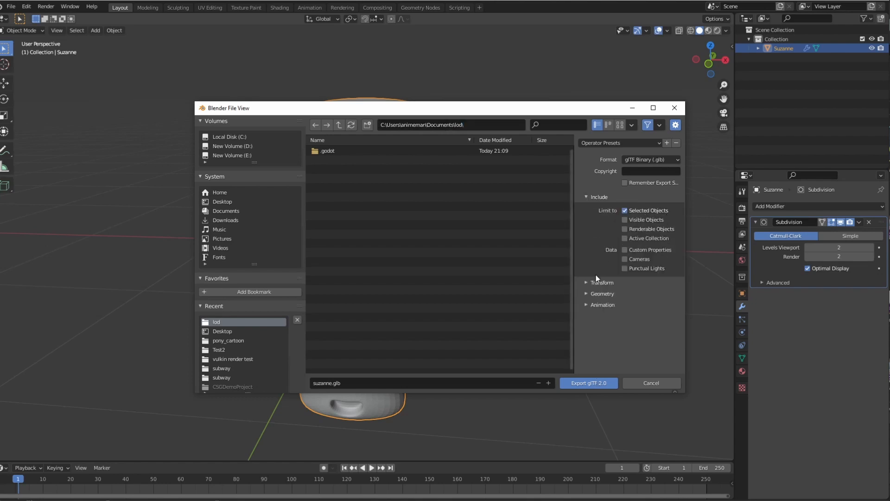
left_click(602, 293)
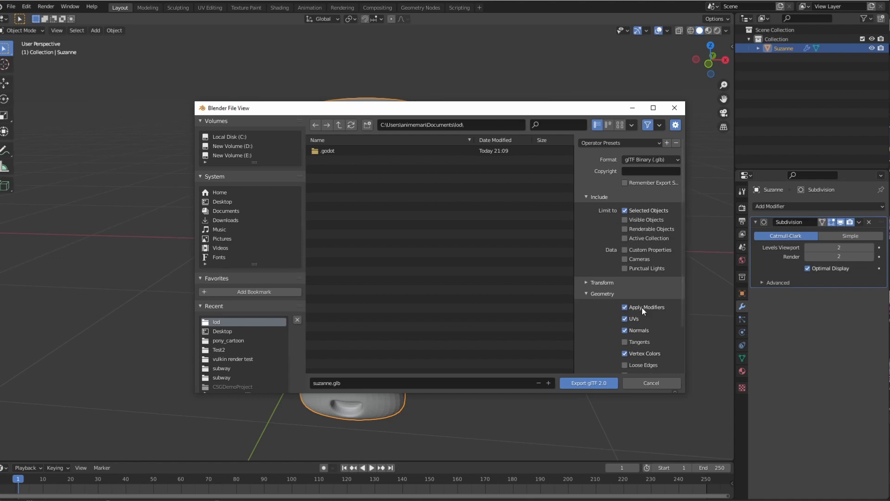
mouse_move(600, 361)
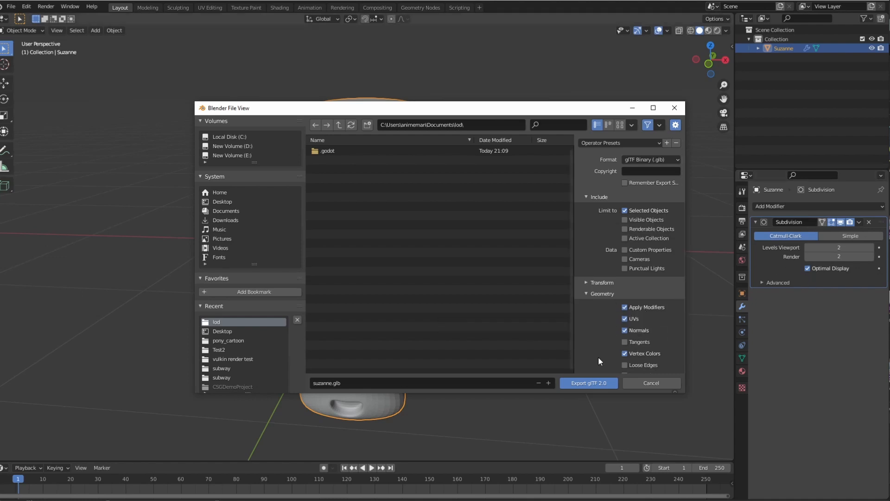
mouse_move(588, 382)
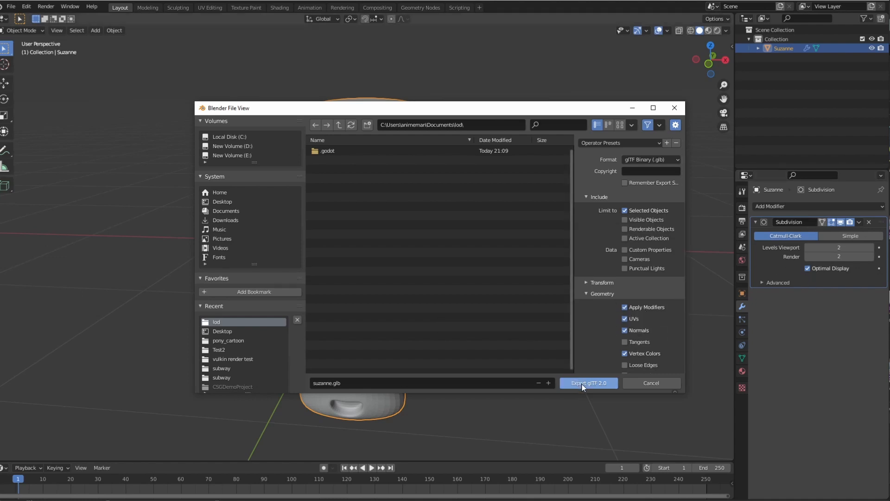
left_click(588, 383)
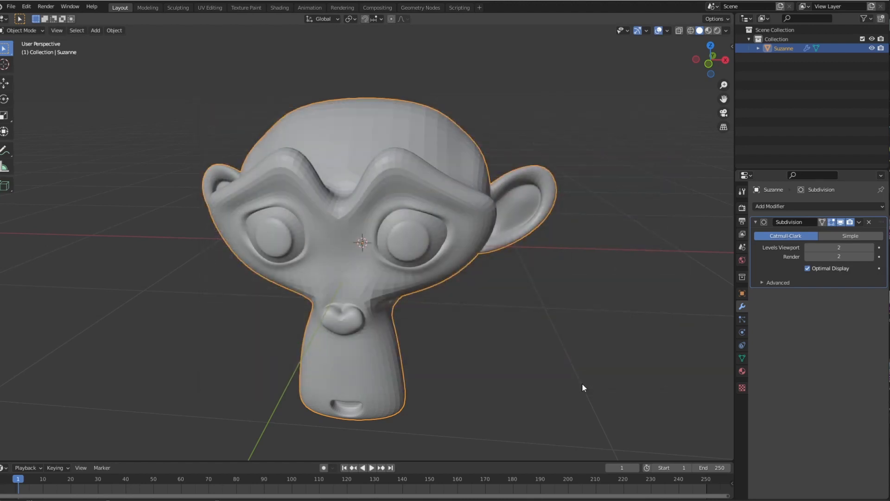
mouse_move(580, 387)
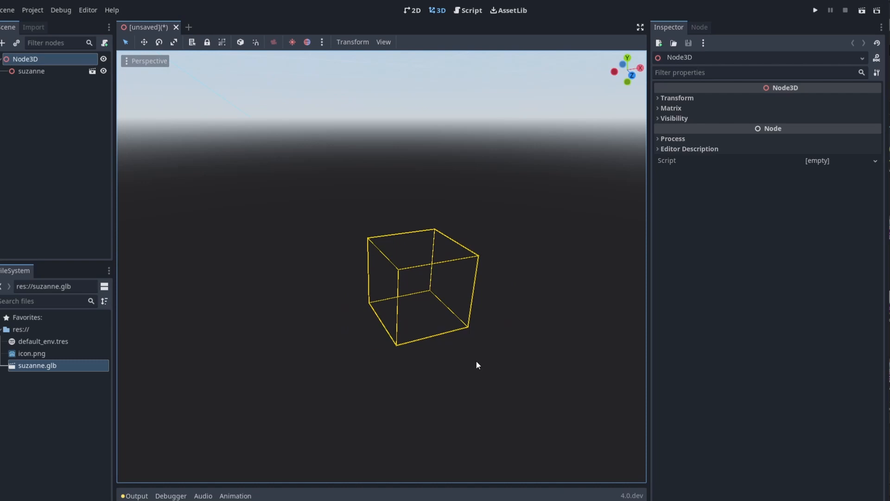
mouse_move(412, 311)
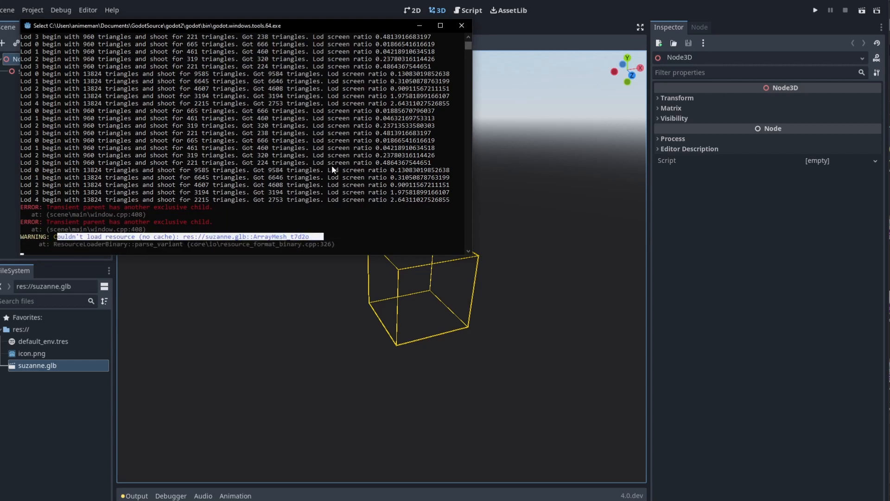
mouse_move(39, 211)
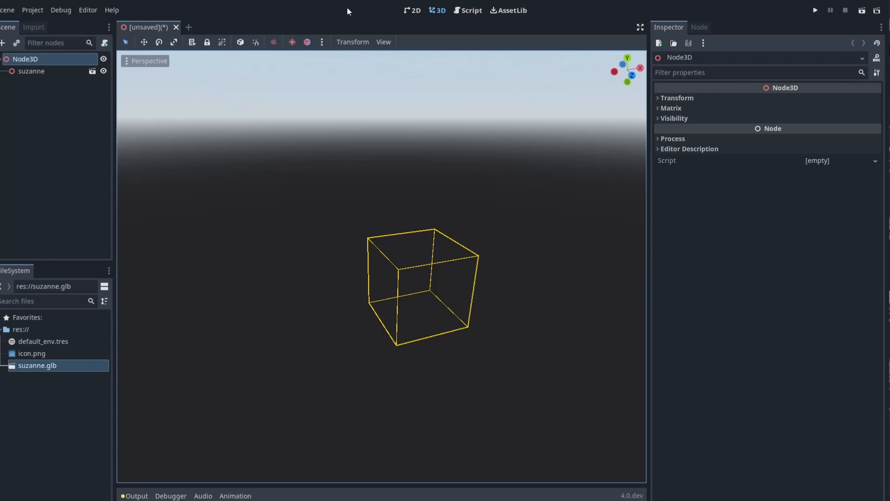
Step: Open suzanne as a New Inherited scene and expand the Suzanne mesh's Geometry settings
left_click(31, 71)
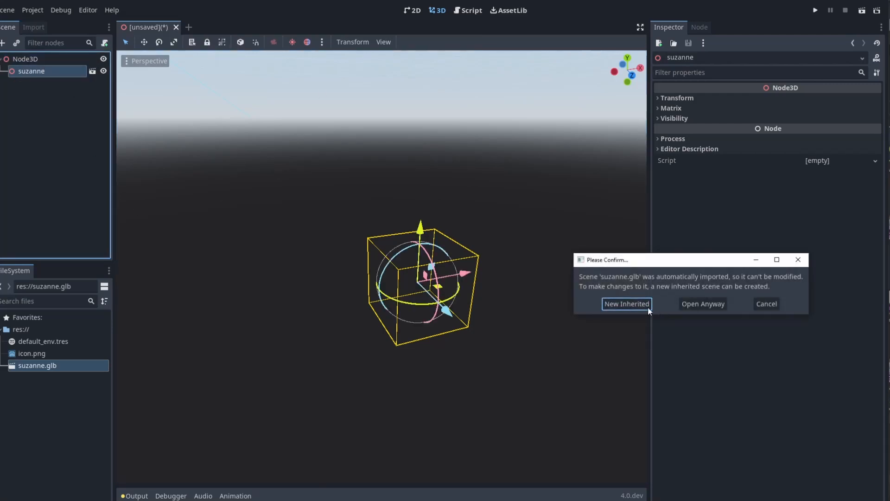
left_click(627, 303)
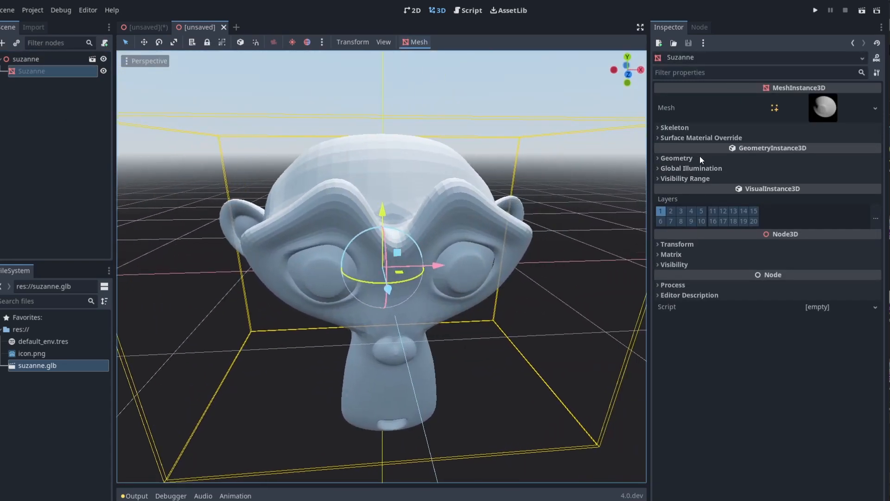
left_click(676, 157)
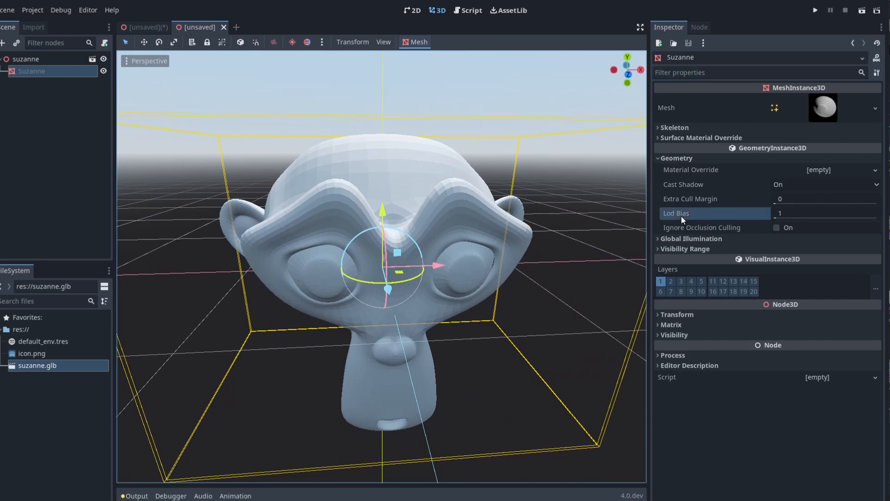
mouse_move(815, 222)
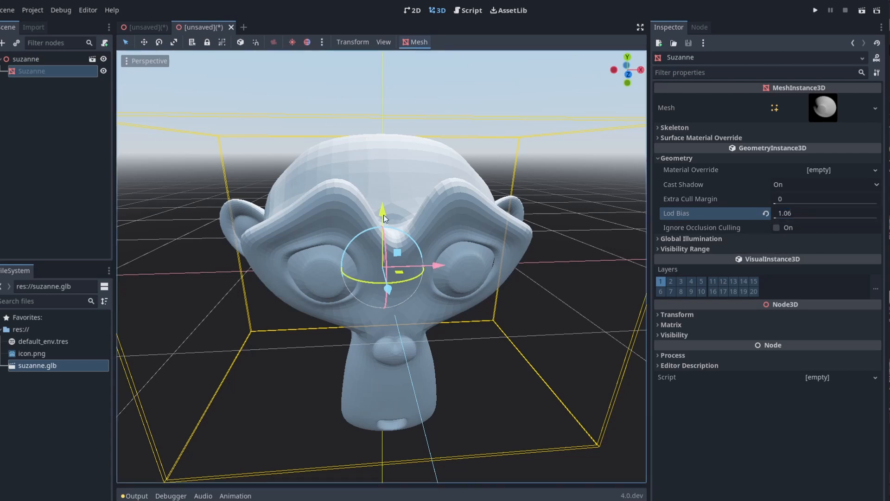
mouse_move(230, 304)
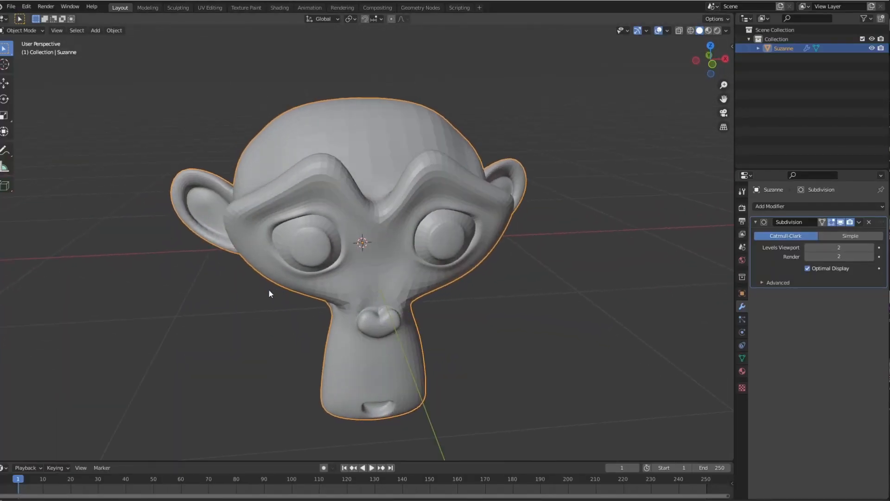
Step: Re-export the monkey as glTF 2.0, overwriting the existing suzanne.glb
left_click(114, 30)
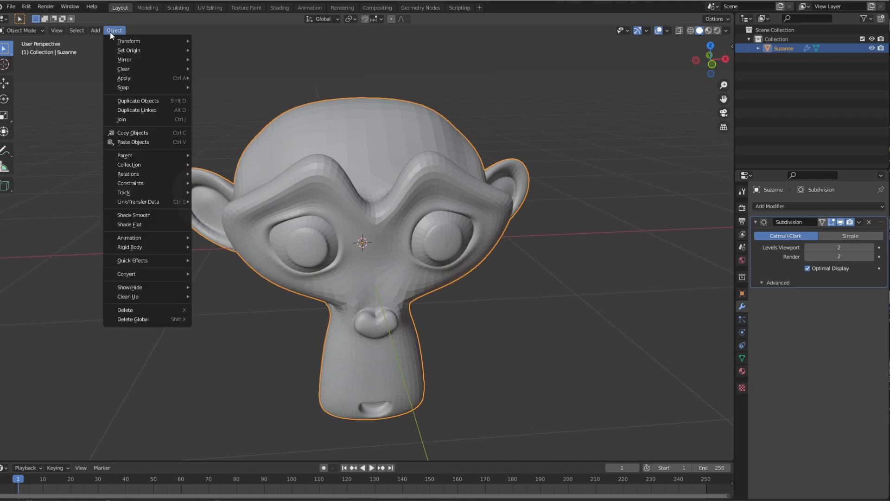
mouse_move(157, 187)
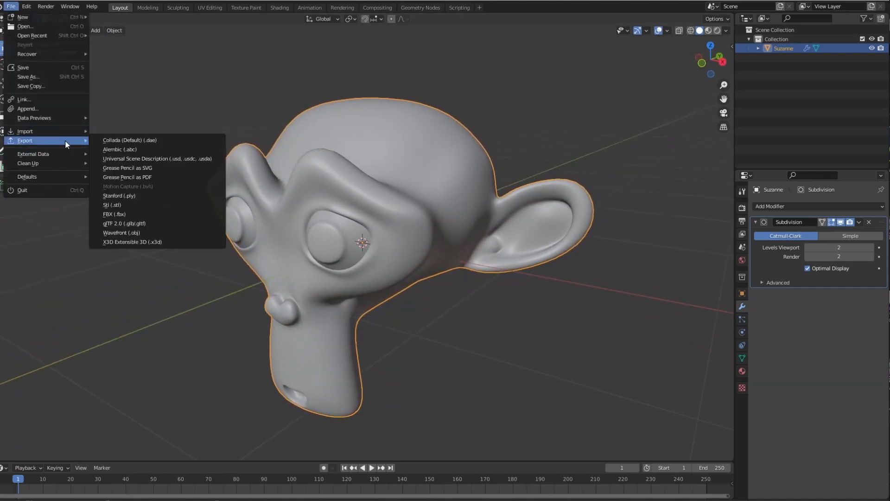
left_click(124, 223)
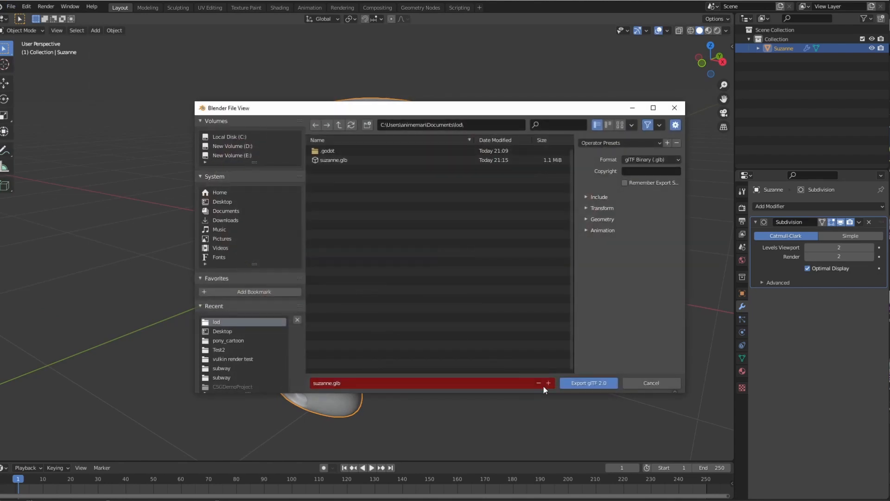
left_click(588, 383)
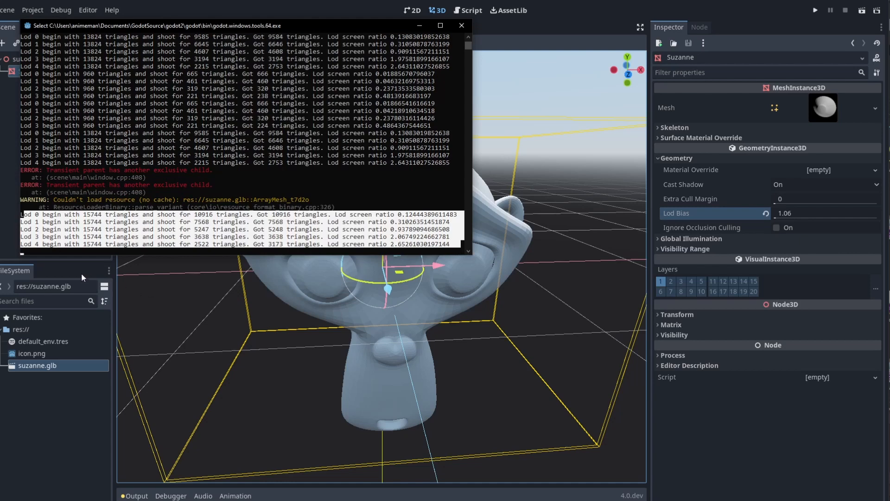
Step: Reopen the reimported suzanne scene anyway and set the Suzanne mesh's Lod Bias to 0.047
left_click(231, 27)
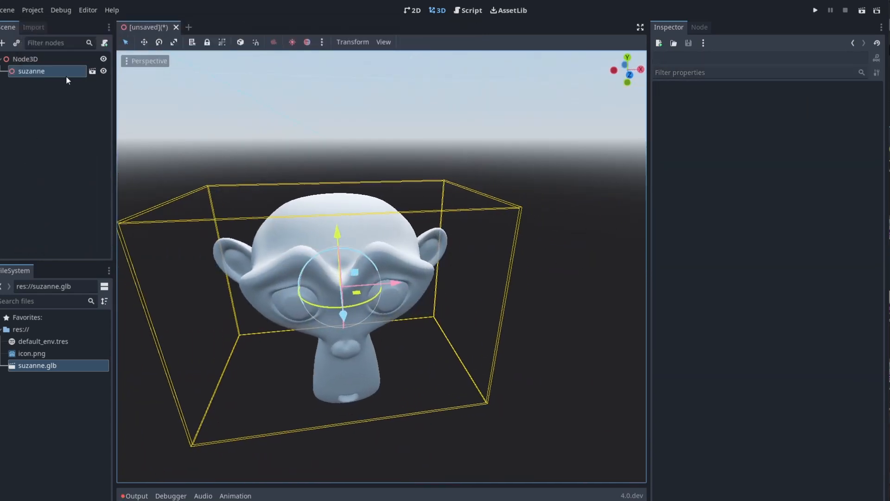
double_click(38, 365)
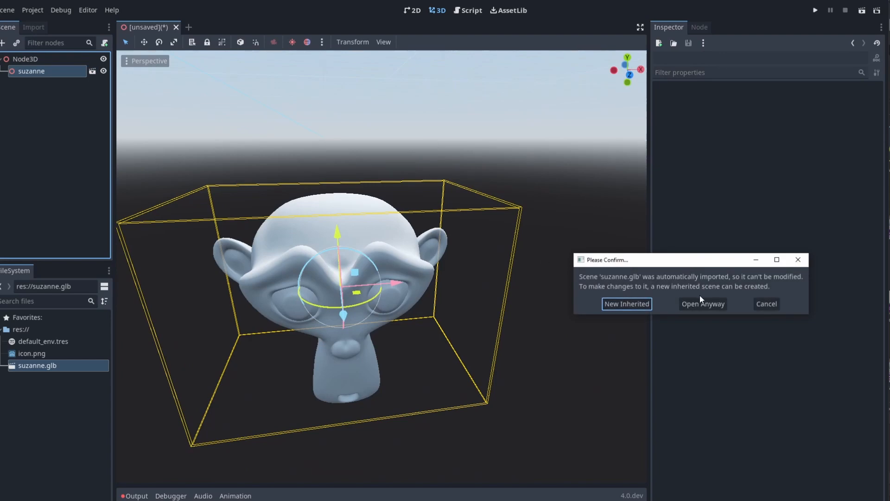
left_click(627, 303)
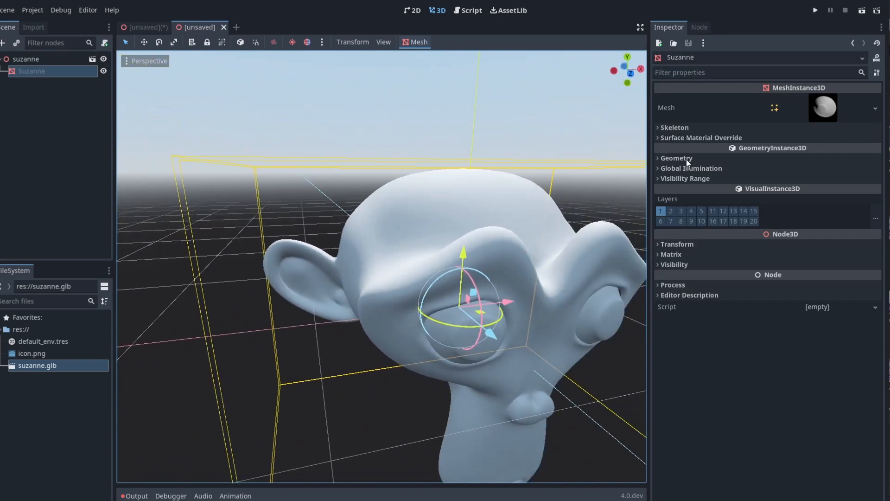
left_click(676, 158)
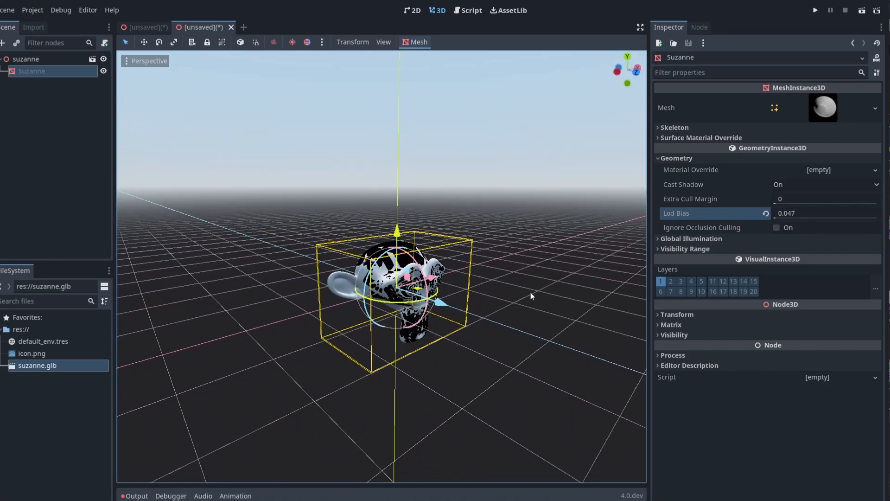
left_click(531, 296)
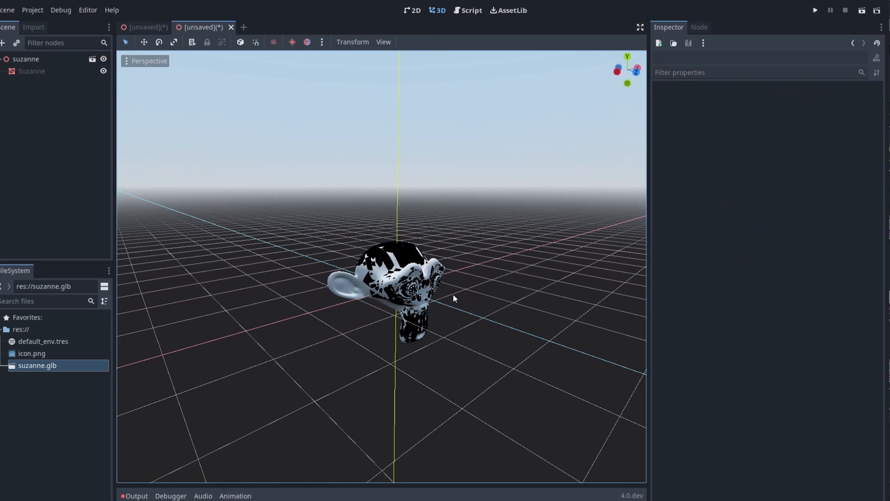
mouse_move(419, 295)
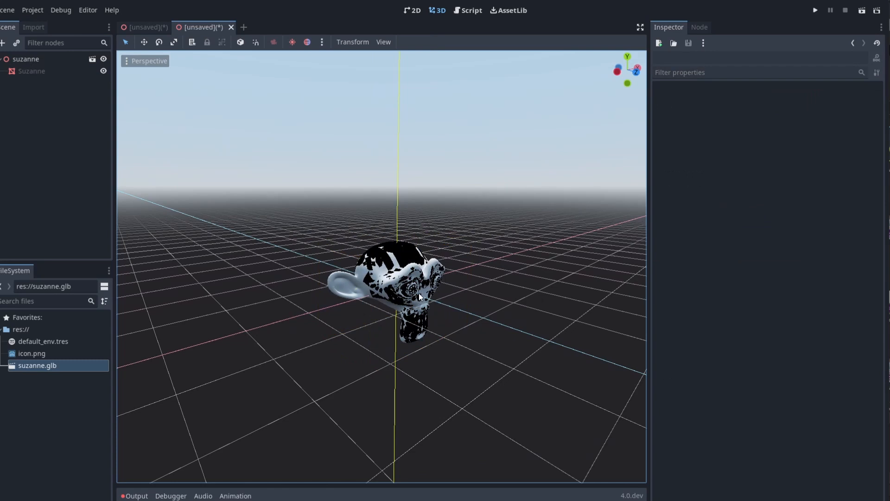
mouse_move(464, 364)
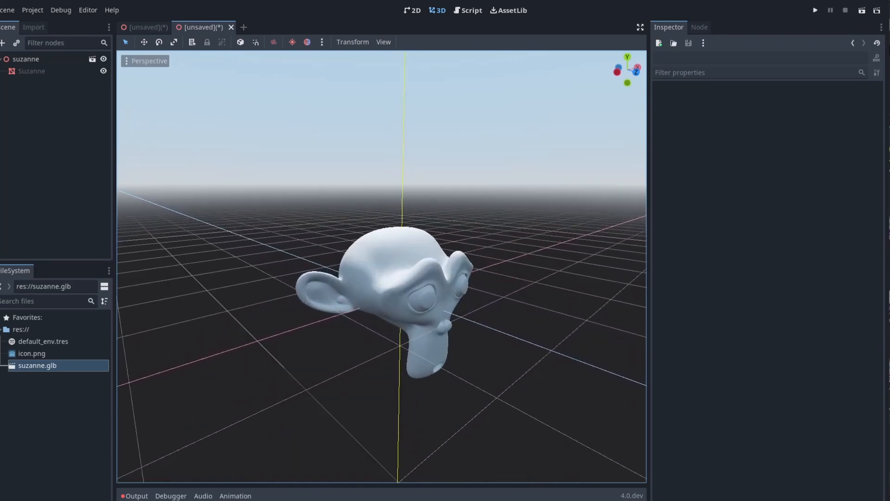
left_click(31, 70)
type("0.001")
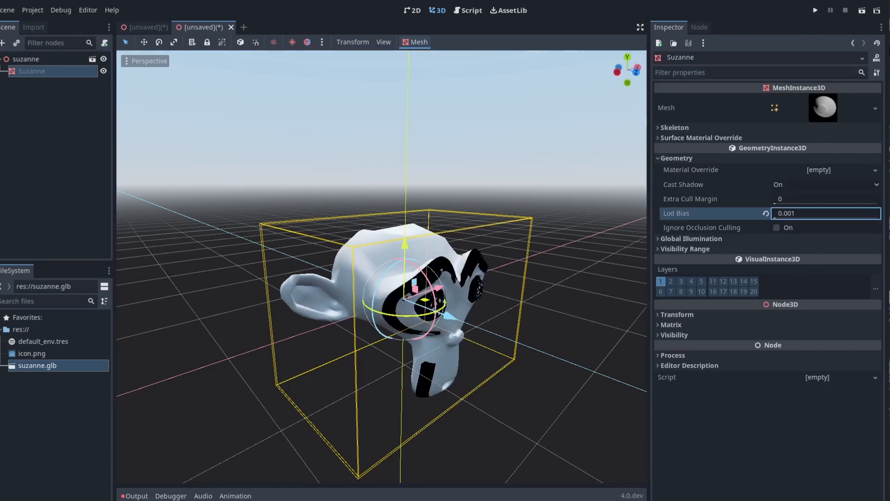
Step: Switch the viewport to Display Wireframe and change Suzanne's Lod Bias to 0.016
left_click(149, 61)
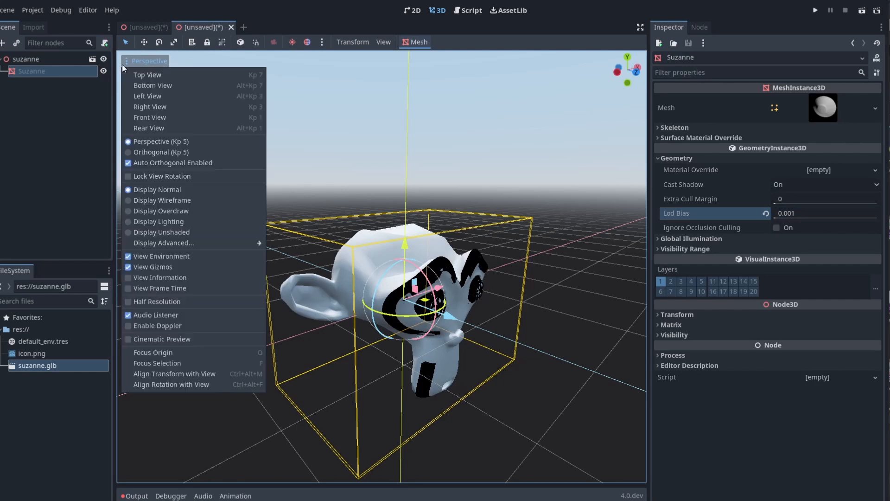
mouse_move(162, 200)
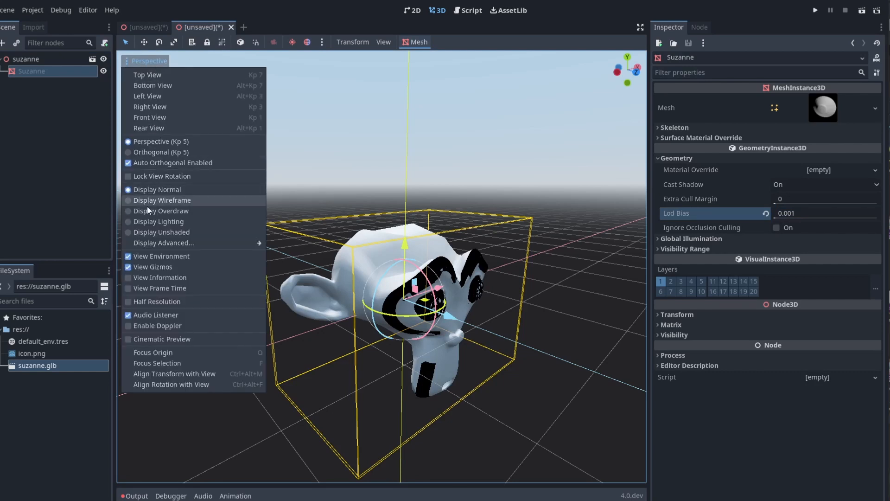
left_click(162, 200)
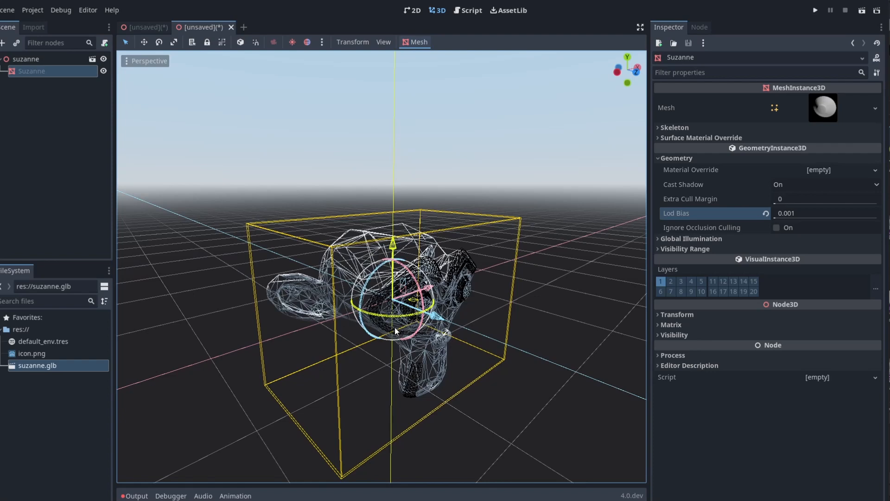
mouse_move(362, 233)
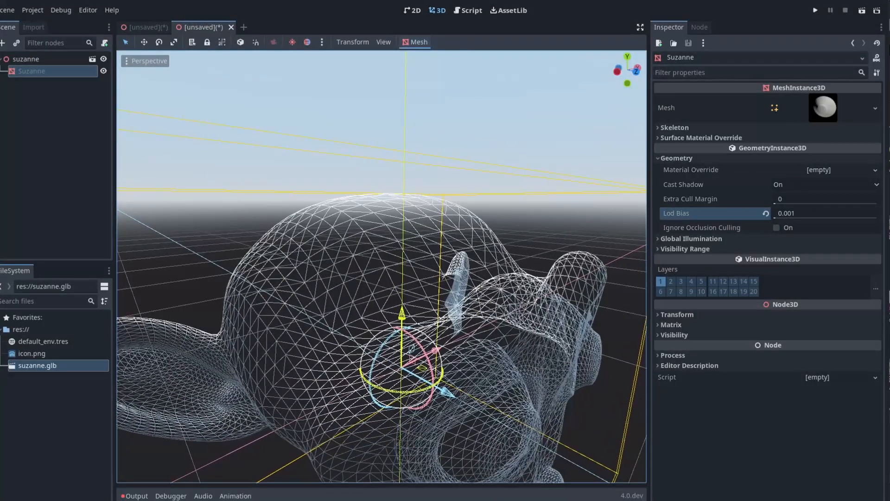
left_click(824, 213)
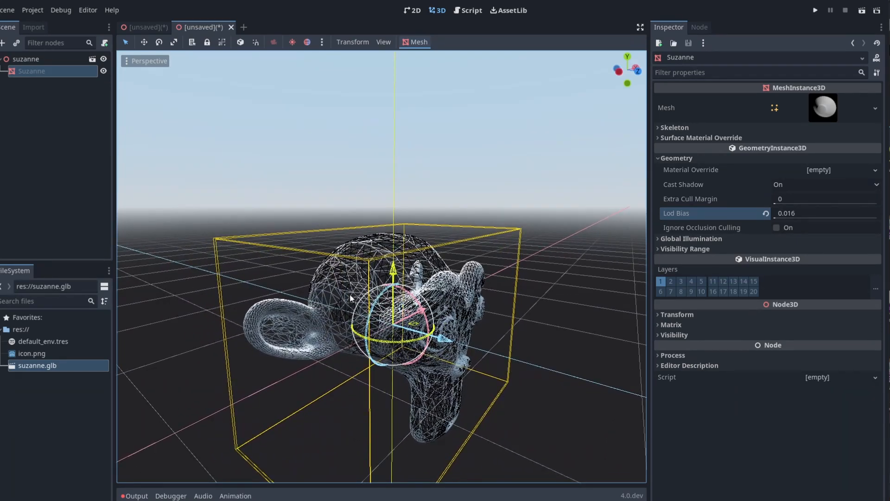
mouse_move(393, 262)
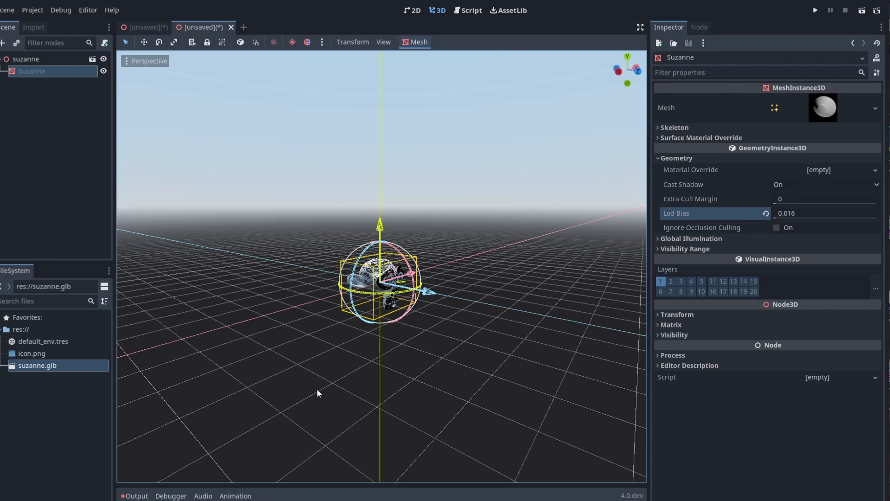
mouse_move(166, 46)
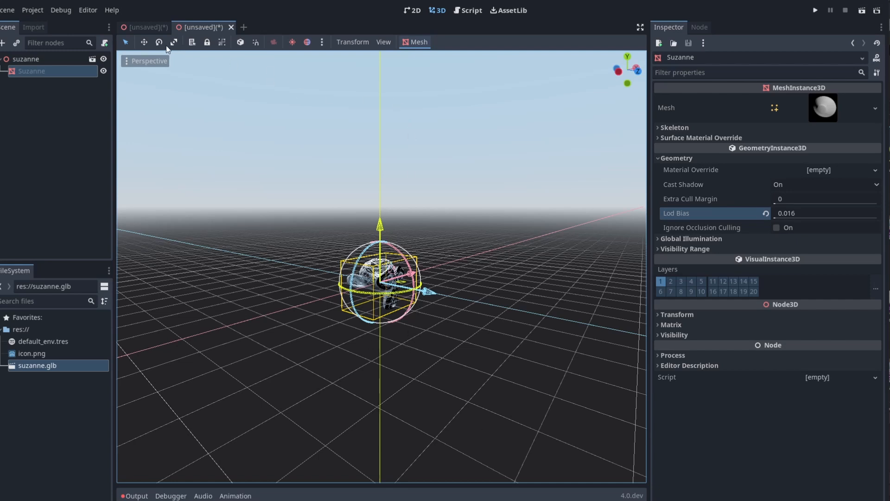
Step: Enable View Information to show 27,844 primitives and 2 draw calls
left_click(149, 61)
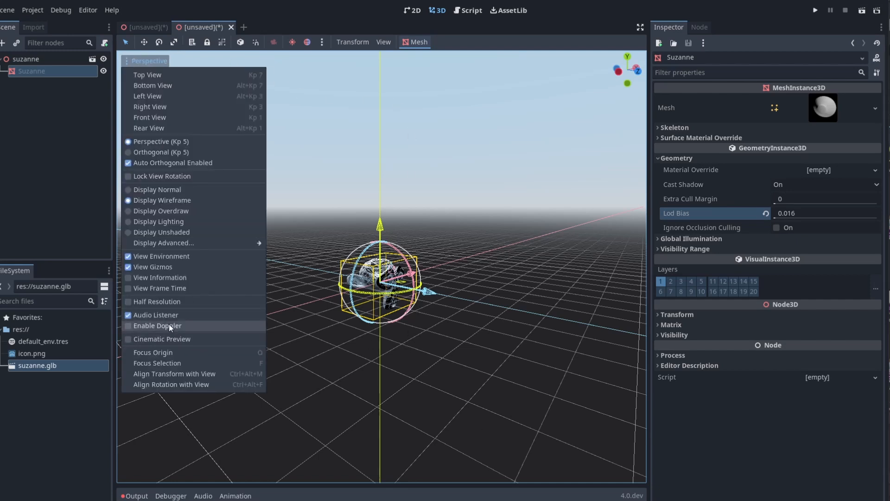
left_click(161, 288)
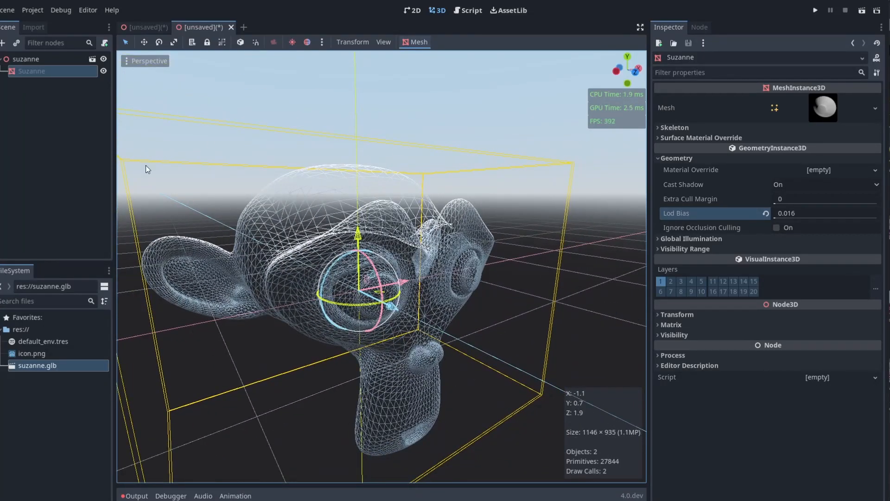
mouse_move(304, 259)
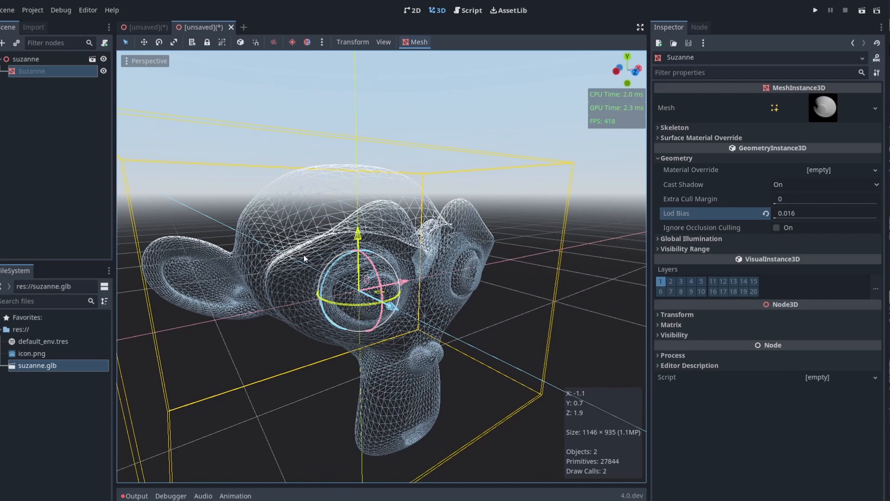
mouse_move(377, 322)
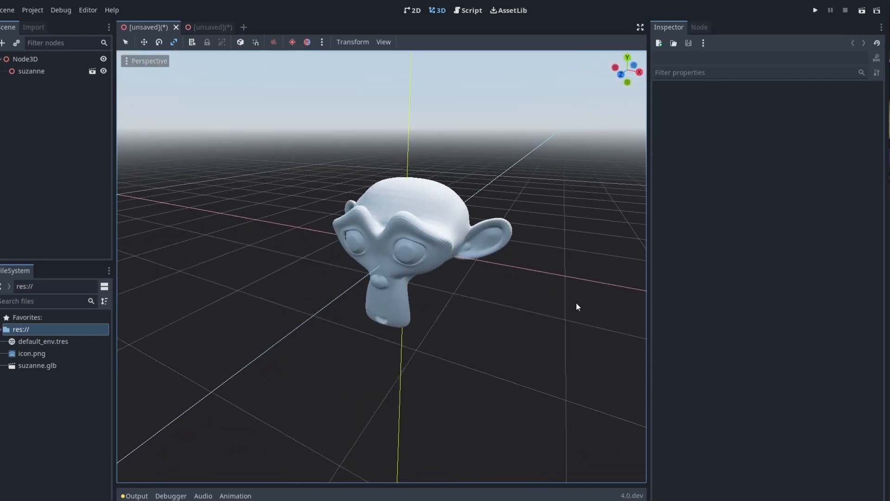
Step: Switch to Blender and mark the Pony car's headlight rim edge loop as sharp
key("alt+tab")
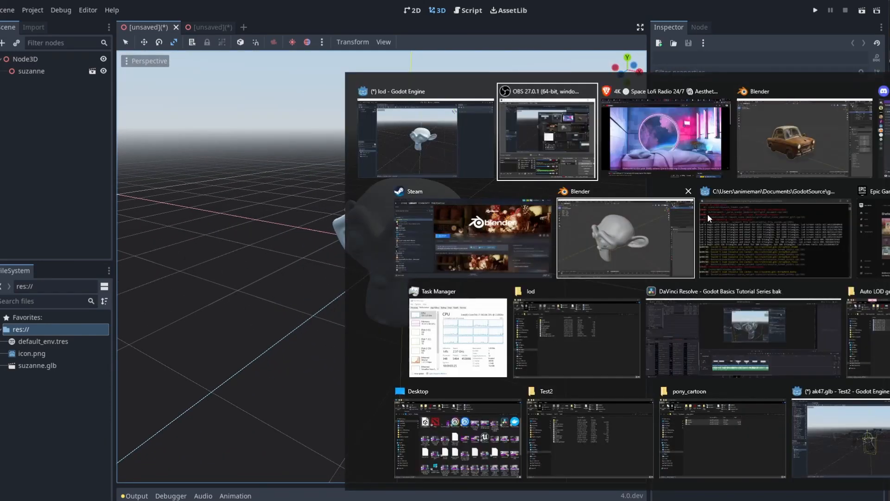
left_click(802, 136)
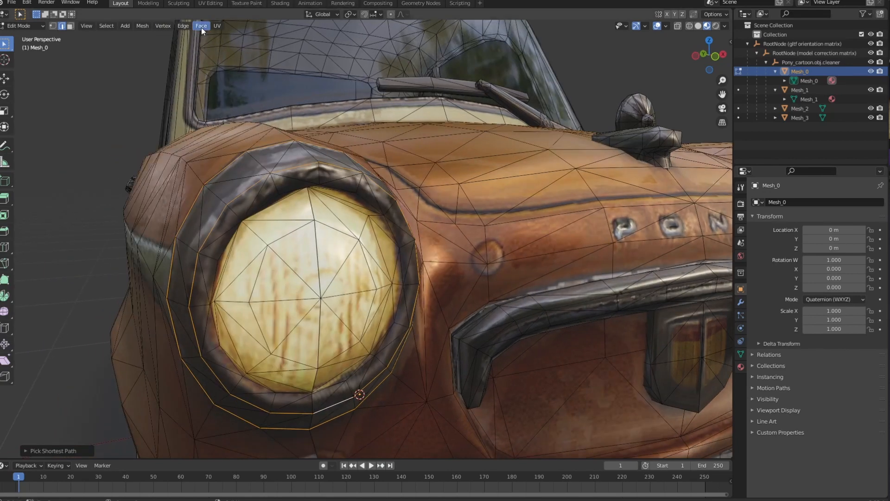
left_click(183, 25)
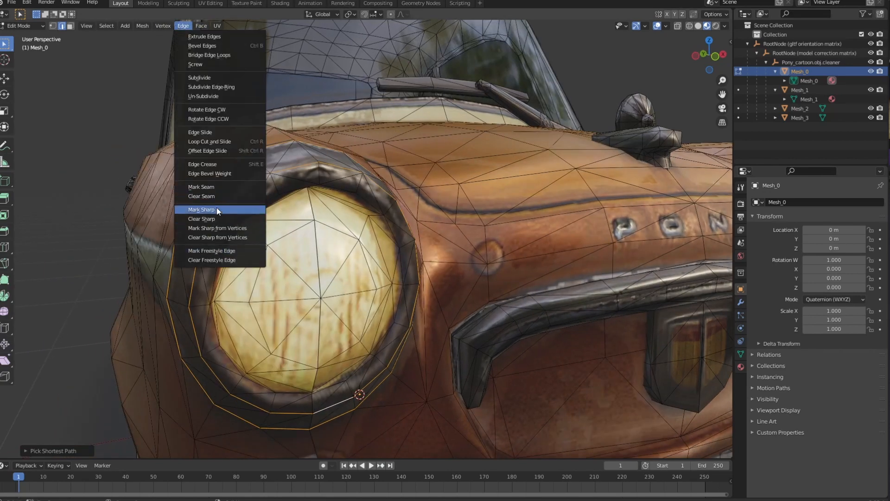
left_click(201, 209)
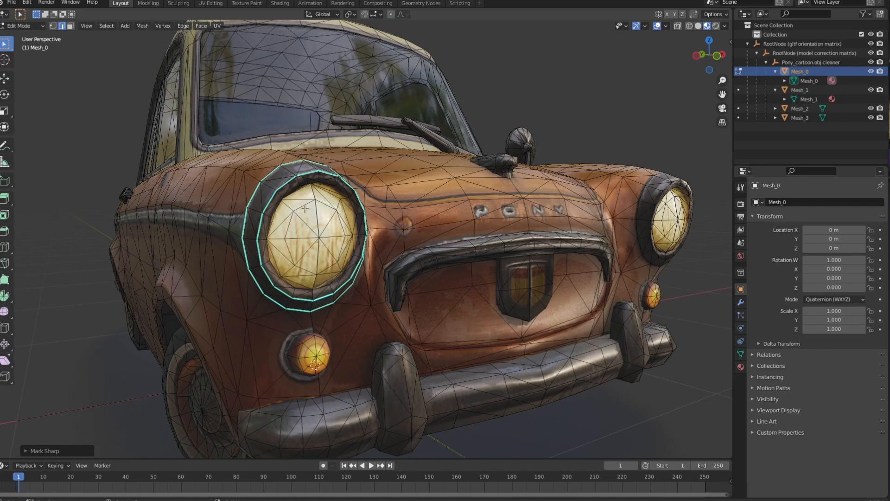
Step: Export the selected car as glTF 2.0 untitled.glb, limited to Selected Objects
left_click(10, 3)
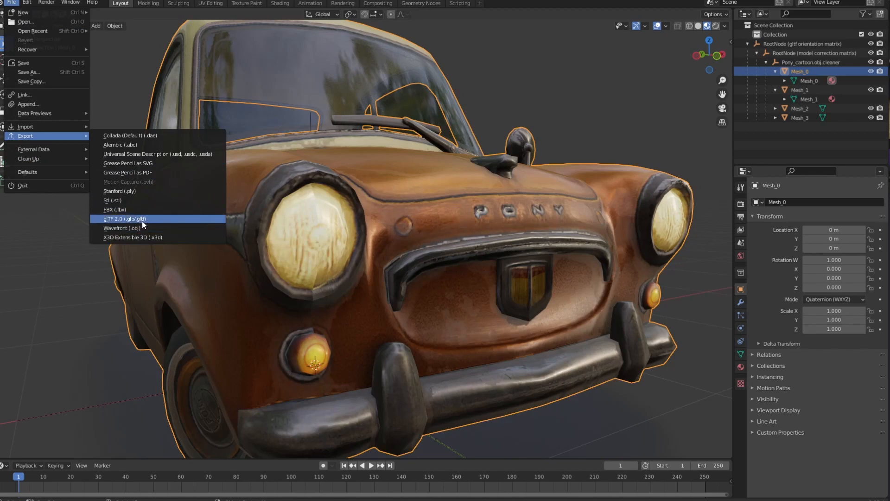
left_click(125, 219)
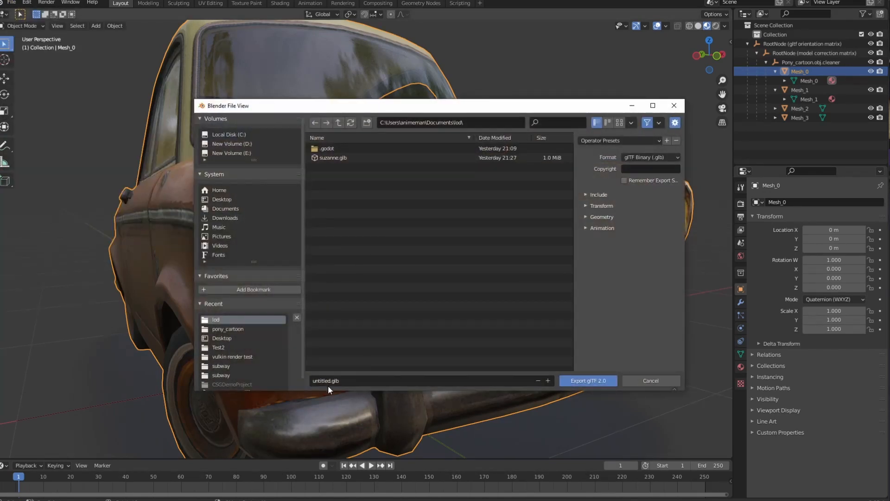
mouse_move(588, 208)
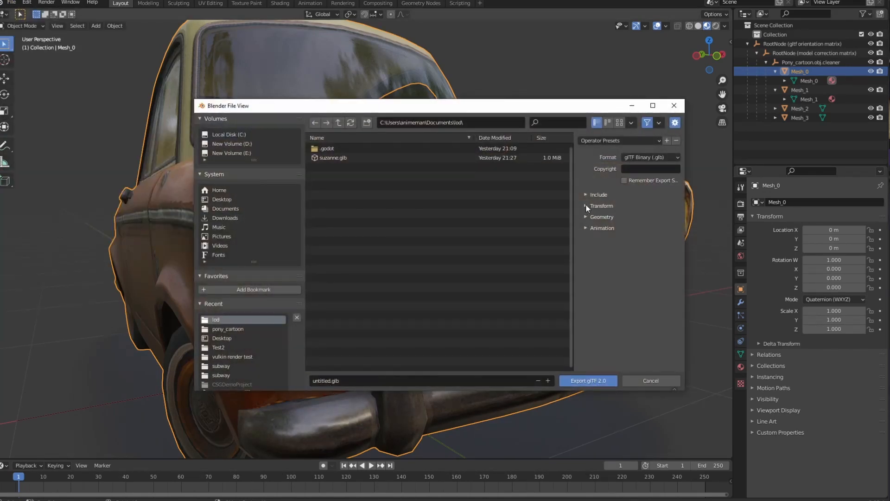
left_click(593, 194)
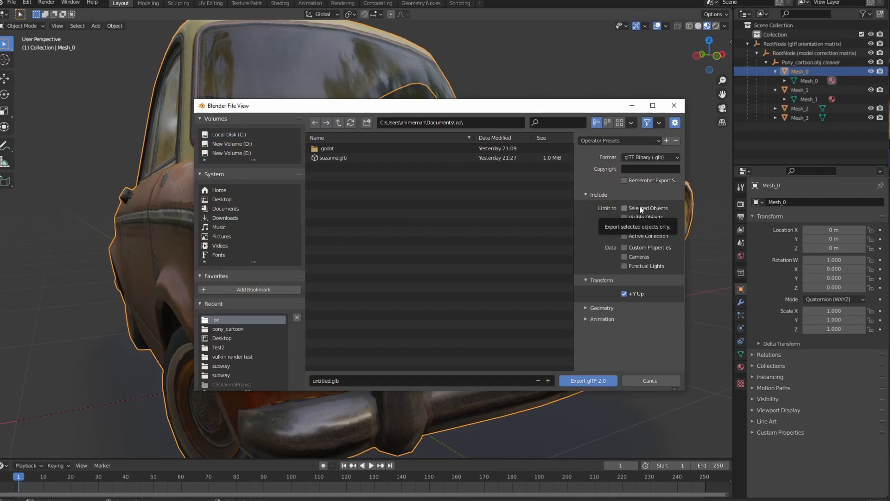
left_click(602, 307)
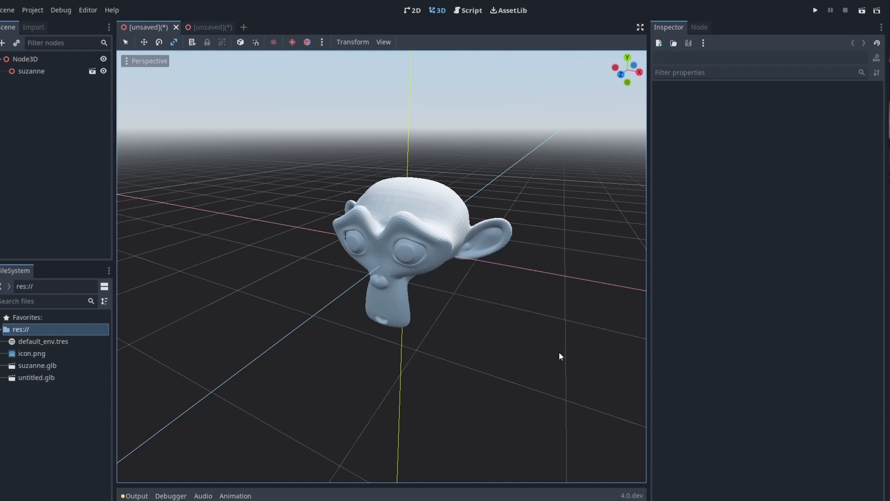
mouse_move(263, 339)
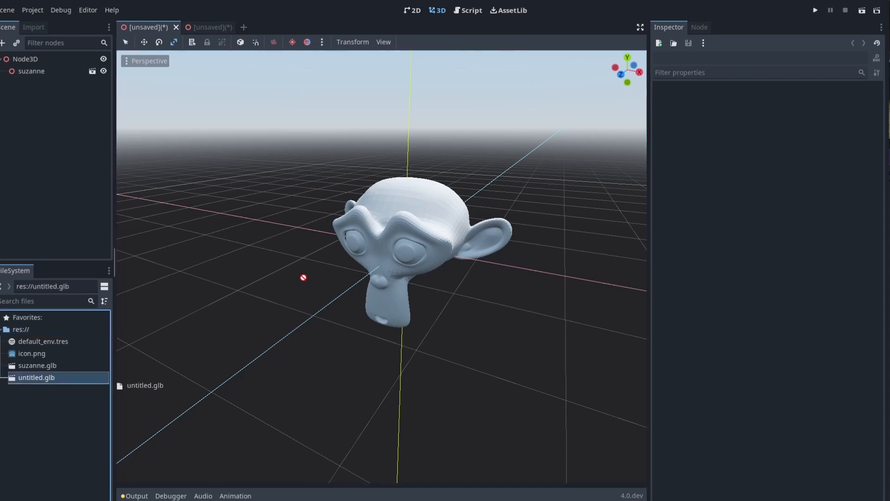
mouse_move(32, 369)
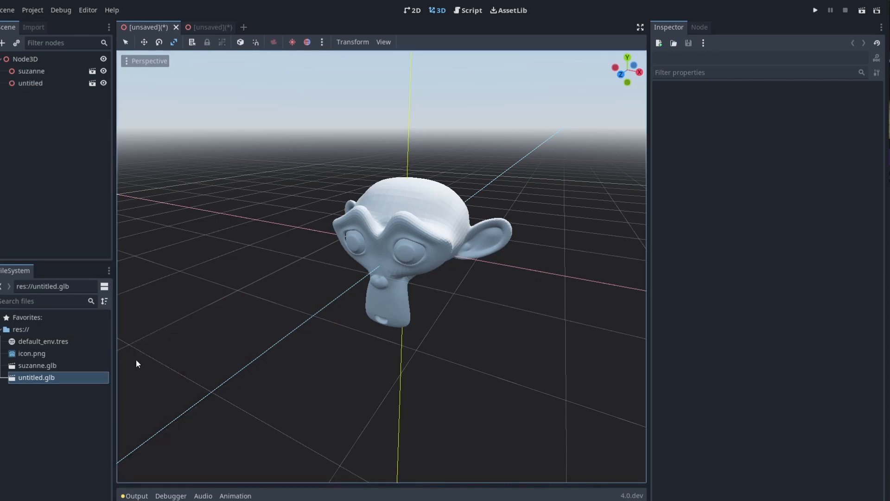
Step: Select the new untitled node instanced from untitled.glb beside suzanne
left_click(31, 83)
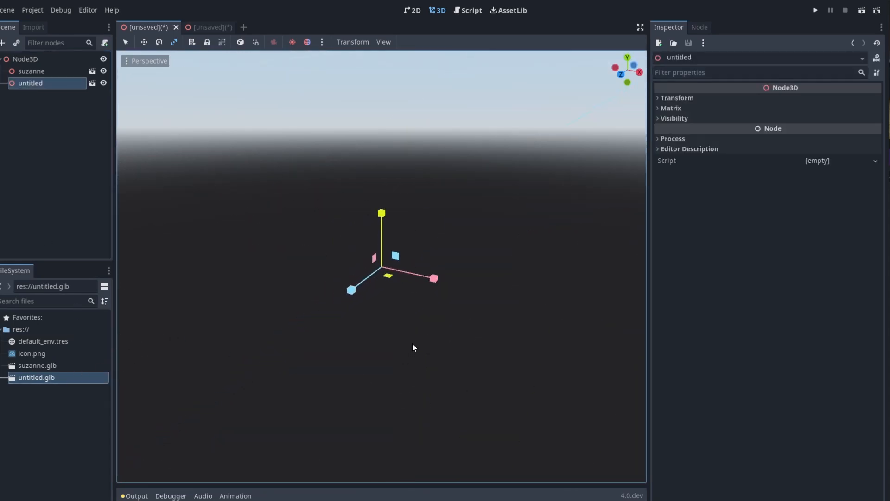
mouse_move(145, 207)
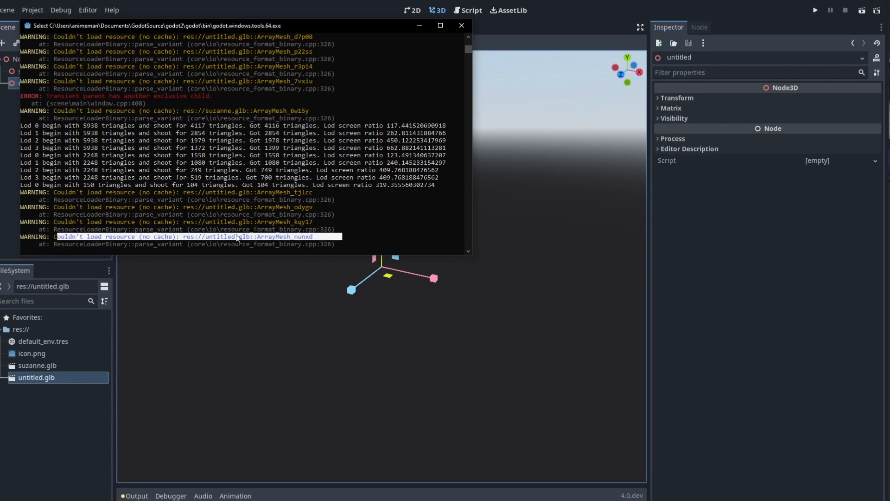
mouse_move(230, 242)
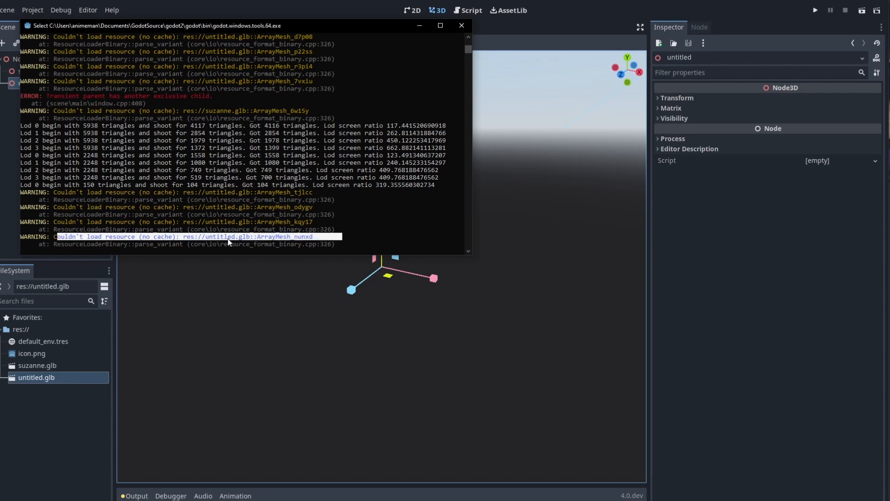
mouse_move(245, 243)
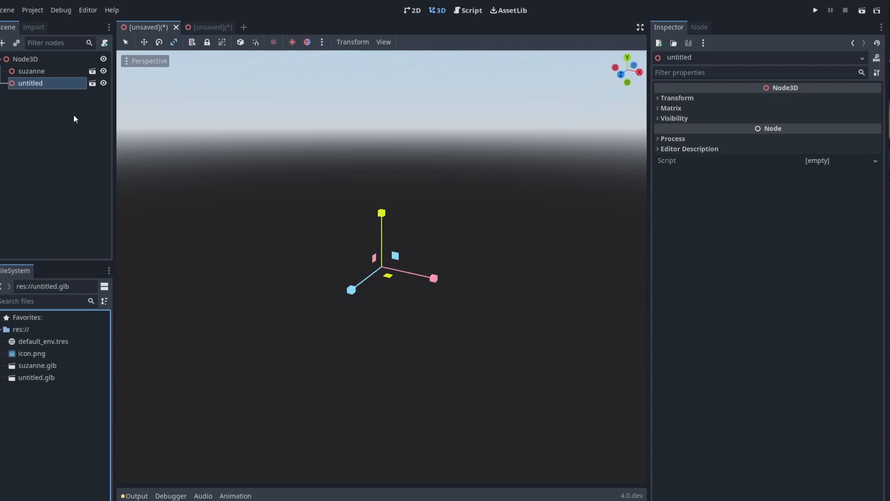
Step: Open untitled.glb from the FileSystem dock as its own car scene
left_click(91, 83)
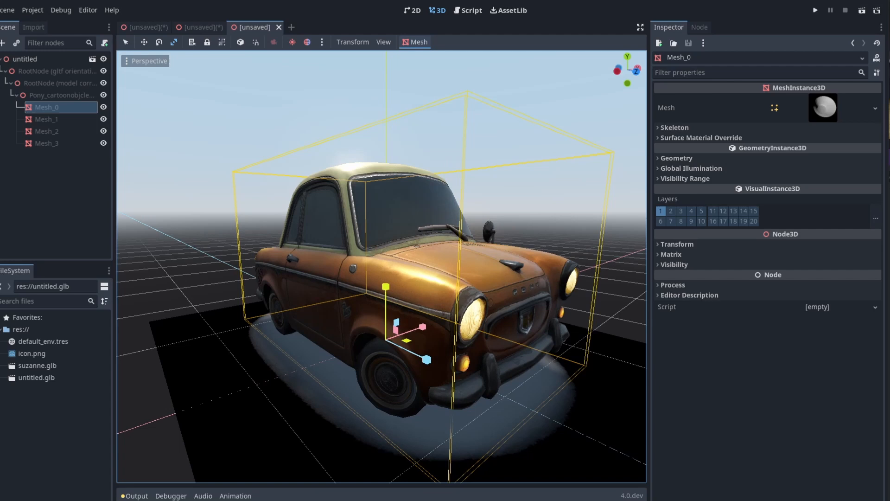
mouse_move(20, 131)
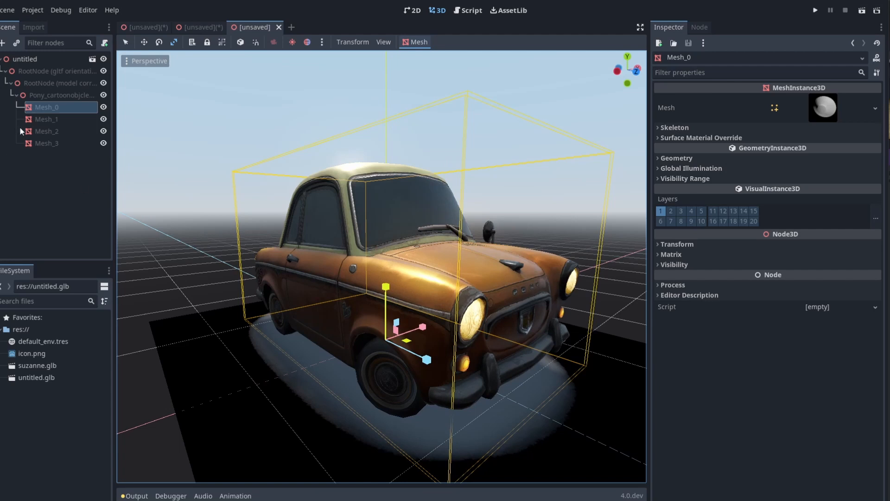
mouse_move(43, 112)
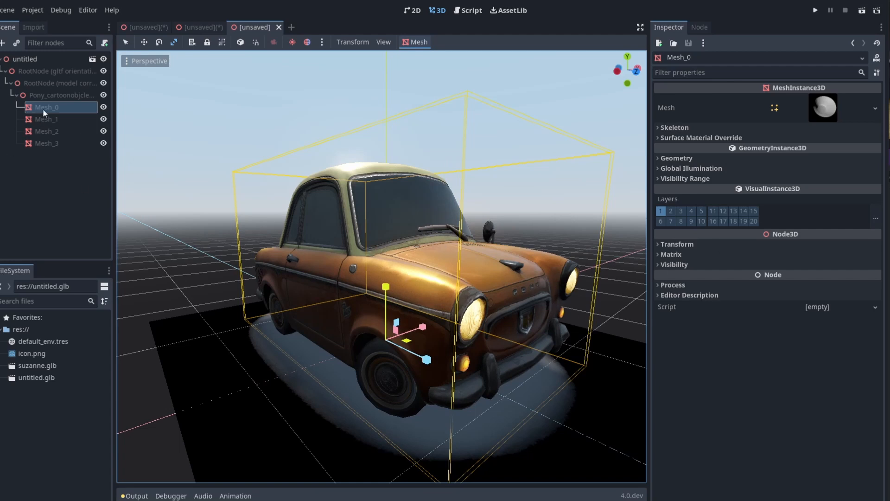
Step: Select the car's Mesh_0 and set its Geometry Lod Bias to 0.001
left_click(61, 95)
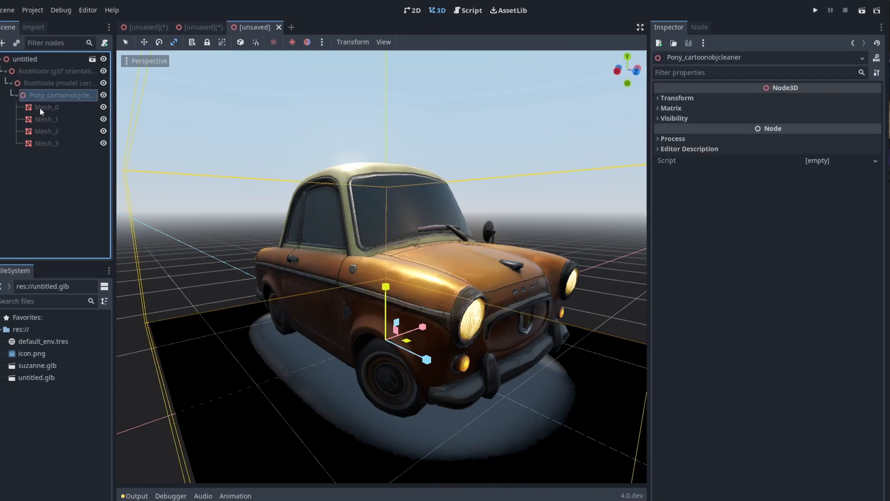
left_click(47, 107)
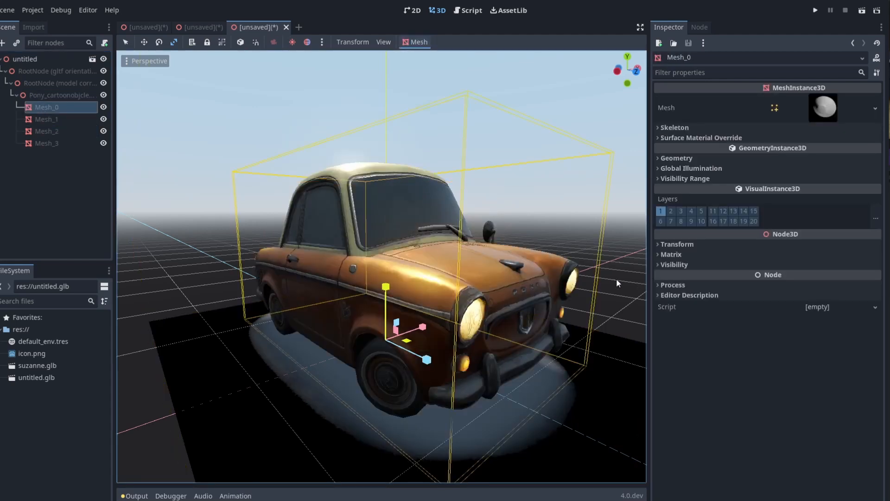
mouse_move(652, 148)
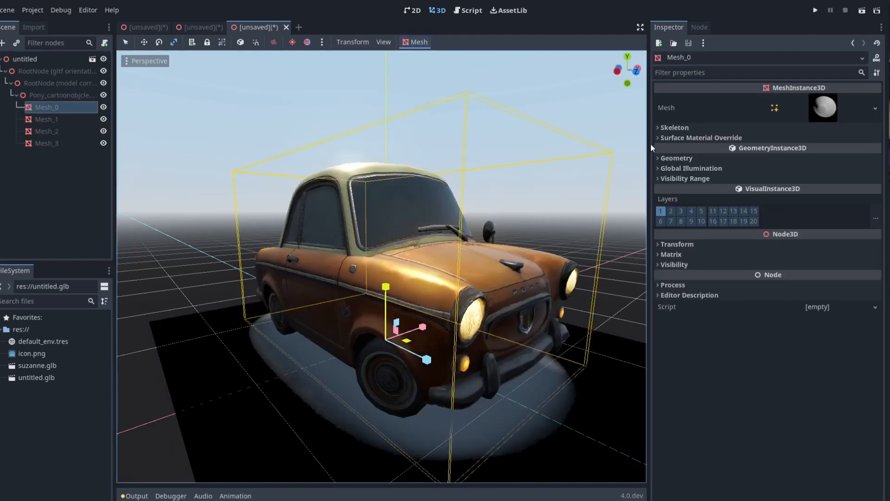
left_click(676, 158)
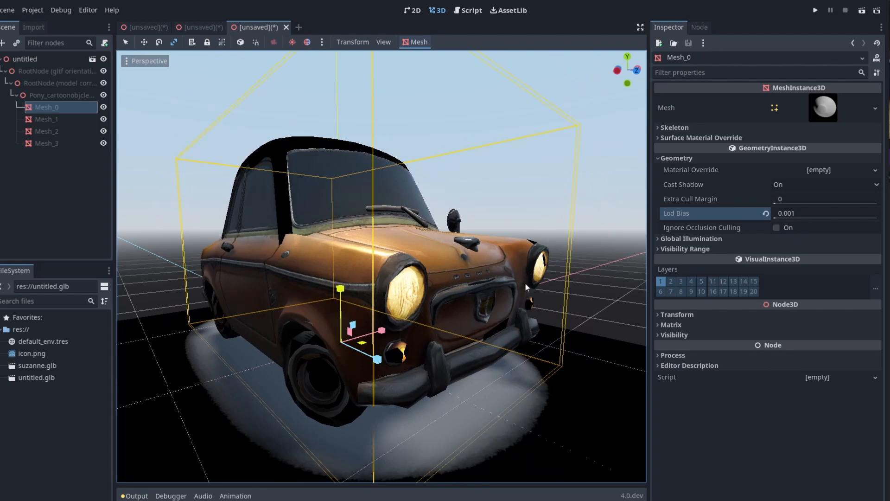
mouse_move(129, 69)
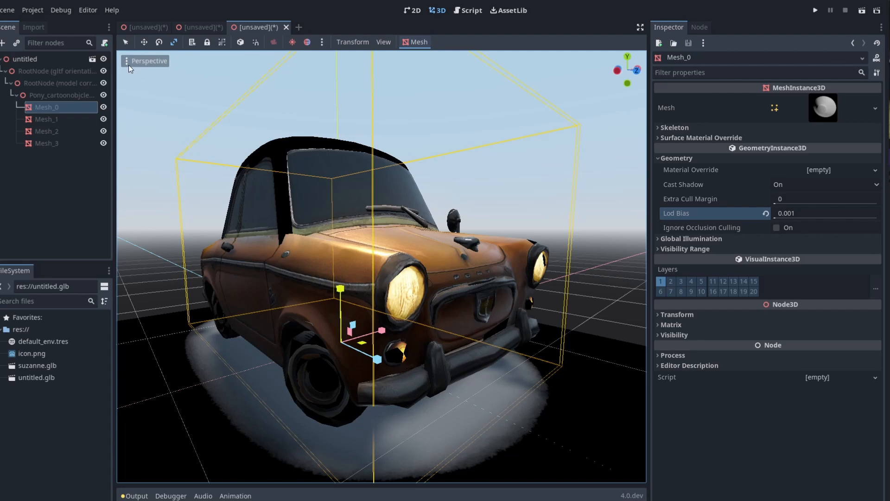
left_click(149, 61)
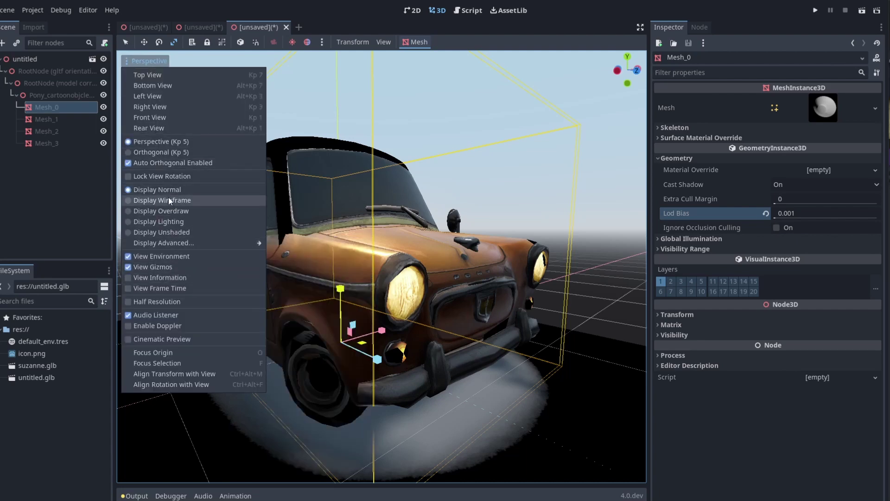
left_click(162, 200)
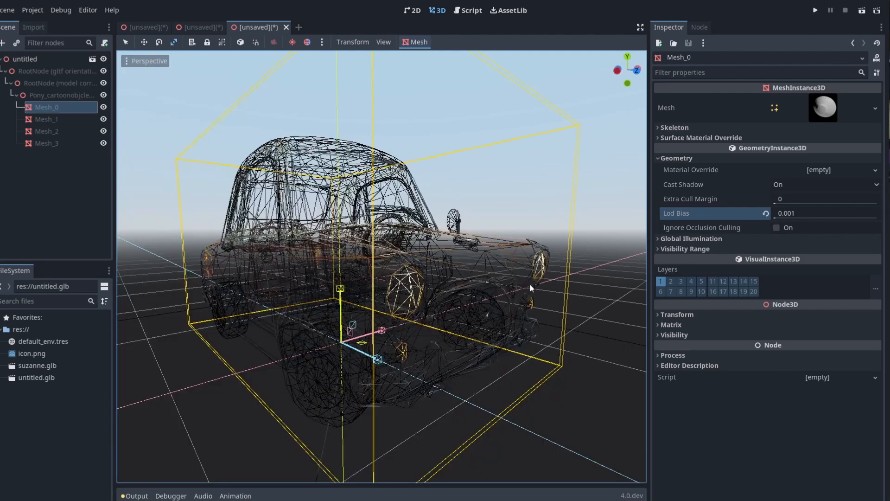
left_click(149, 60)
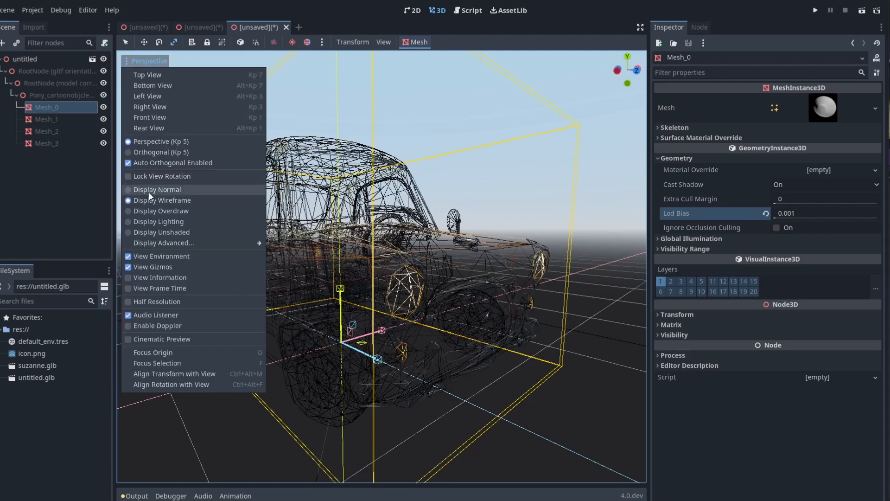
left_click(162, 200)
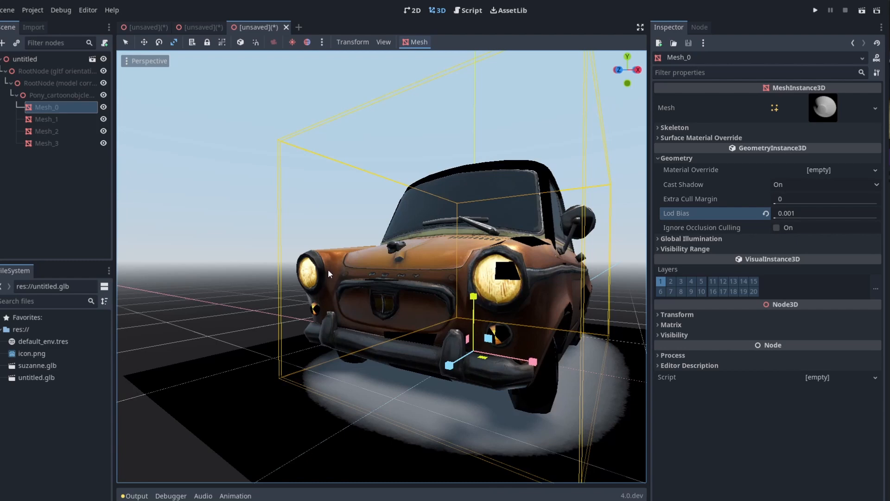
mouse_move(303, 312)
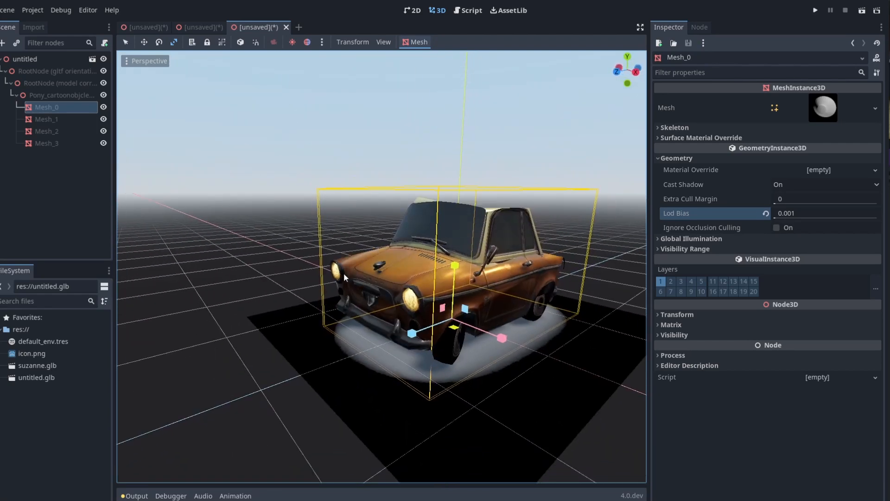
scroll("down", 3)
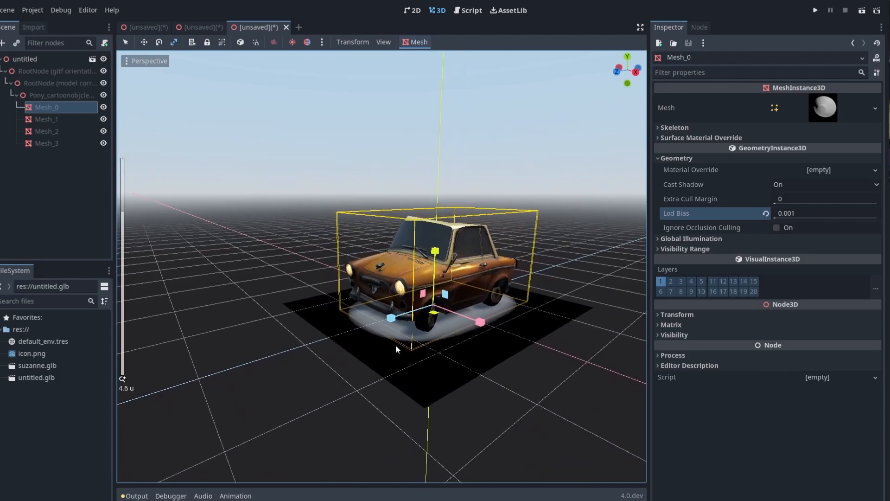
scroll("down", 3)
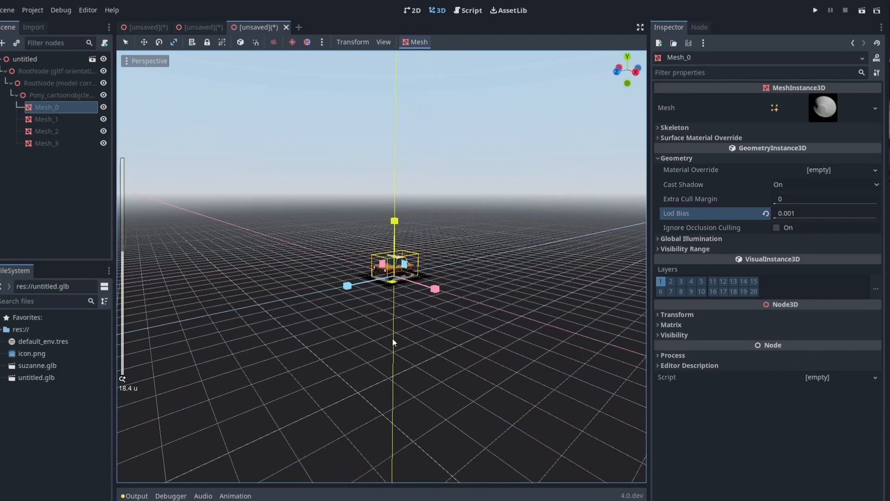
scroll("down", 3)
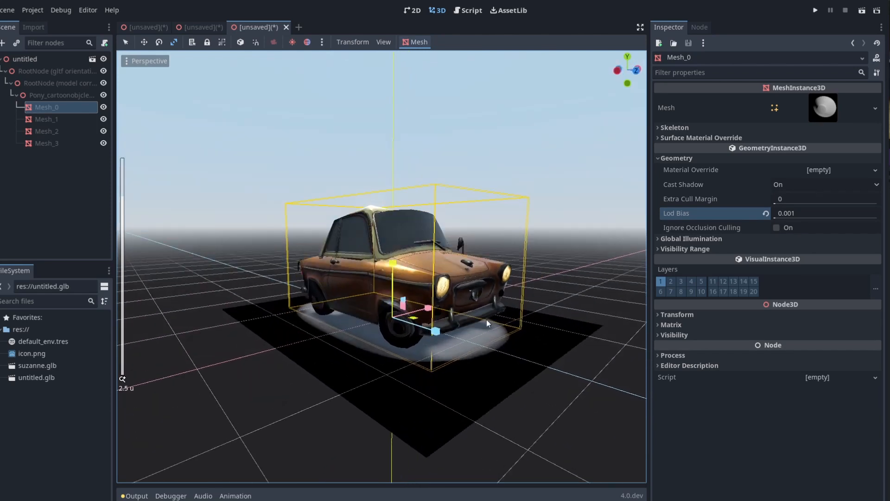
mouse_move(440, 292)
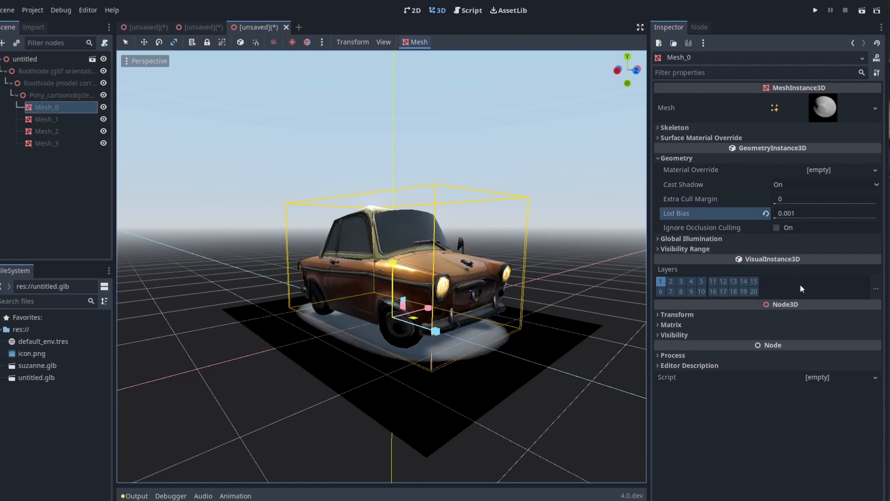
mouse_move(759, 289)
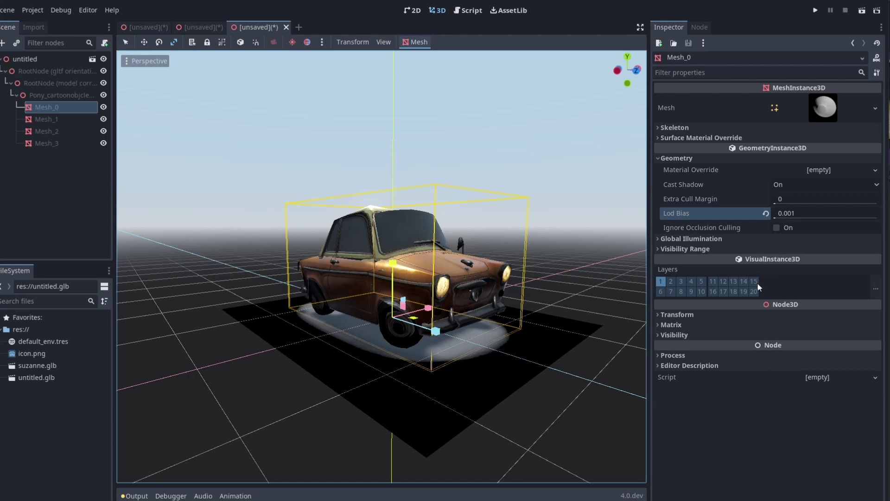
mouse_move(743, 236)
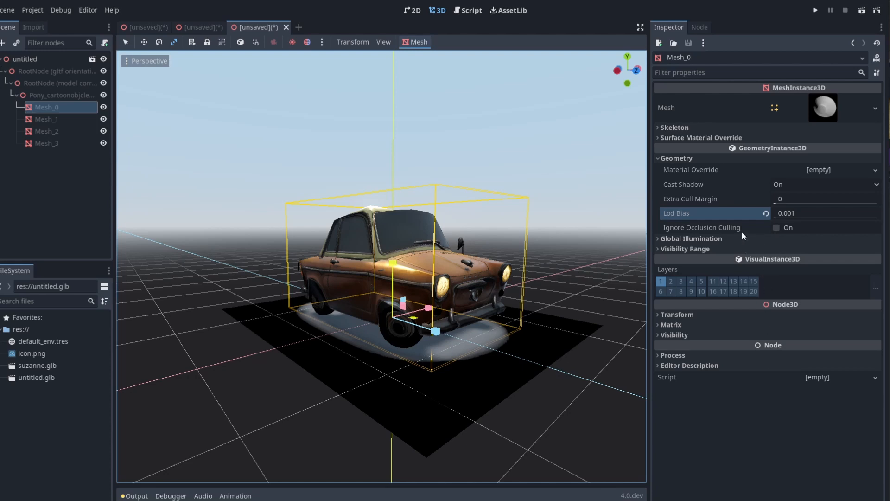
mouse_move(568, 313)
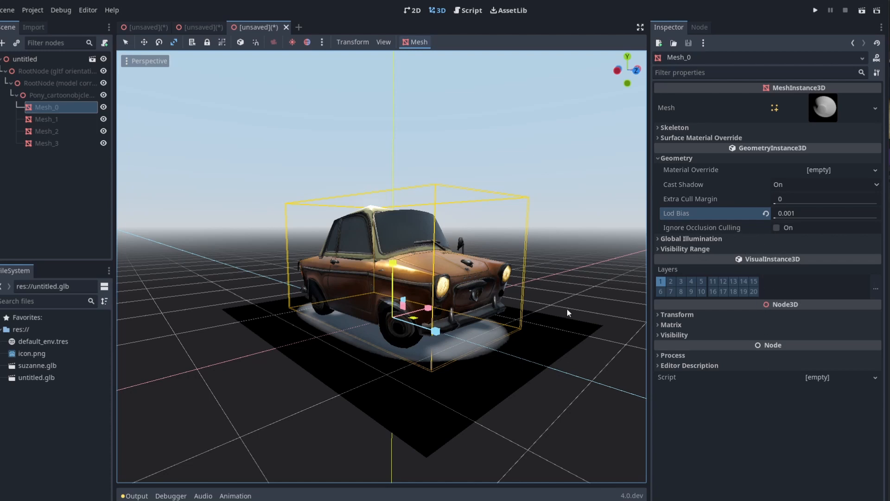
mouse_move(480, 339)
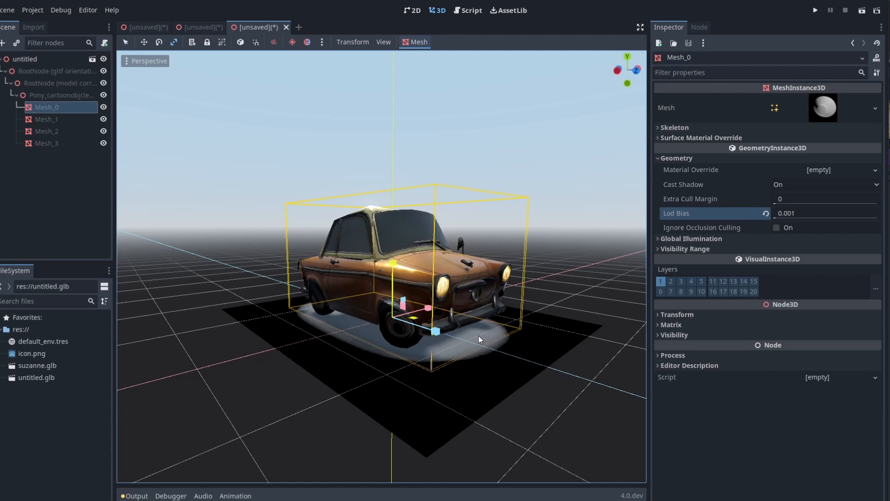
mouse_move(645, 443)
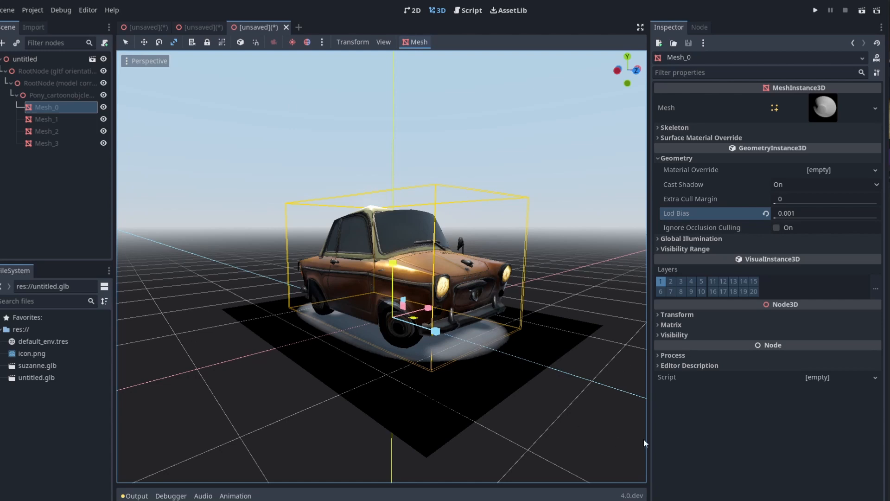